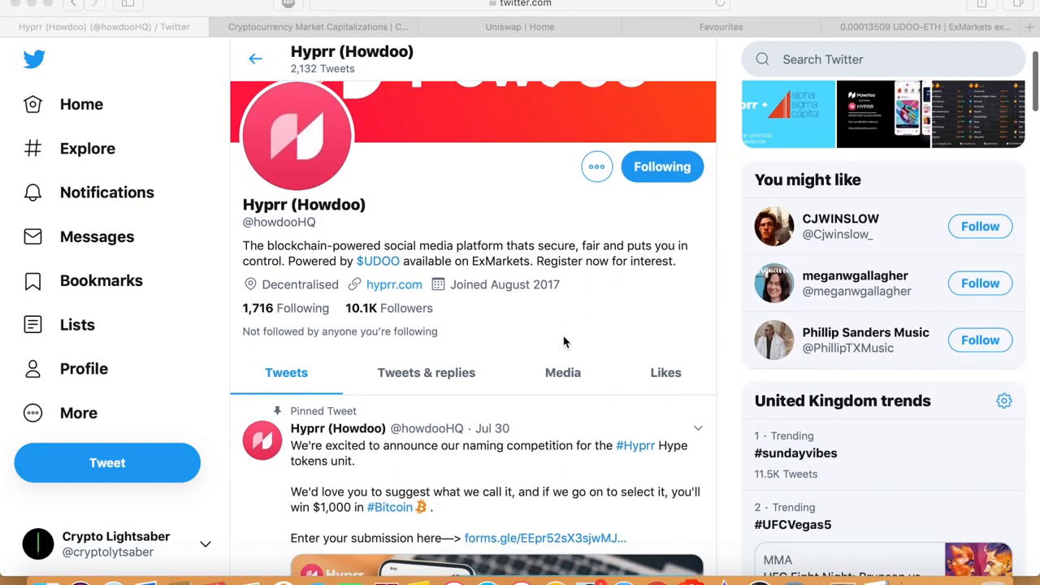
pyautogui.scroll(-3)
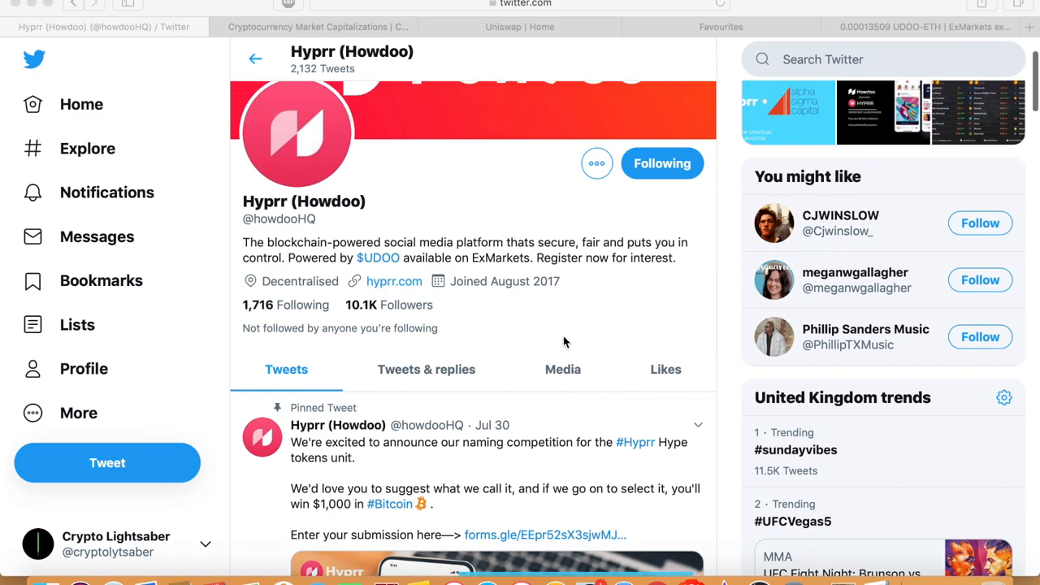
pyautogui.scroll(-3)
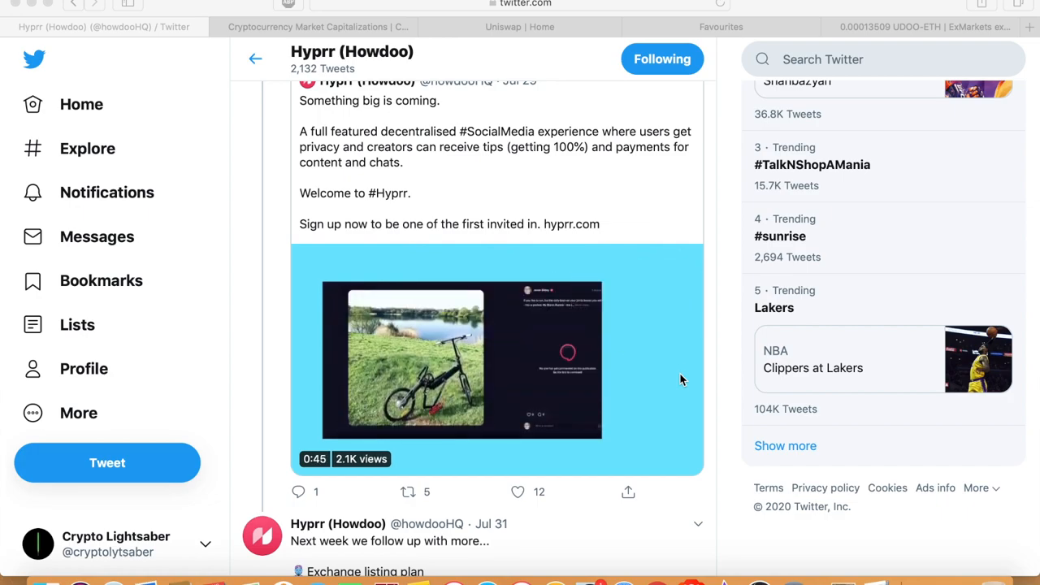
pyautogui.click(461, 360)
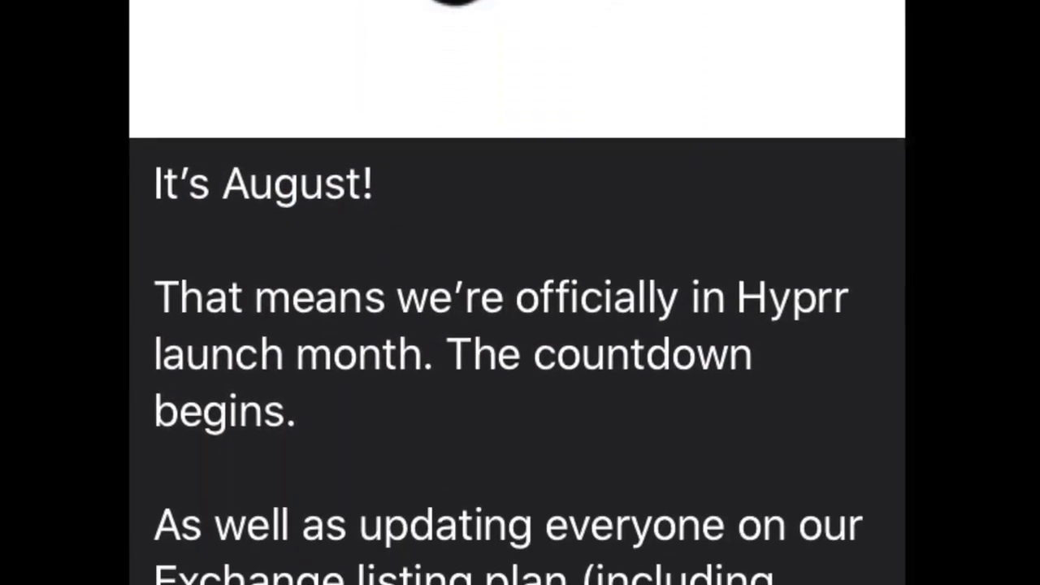
# Watch Hyprr's announcement video until the 'Watch again' replay overlay appears.
pyautogui.scroll(-3)
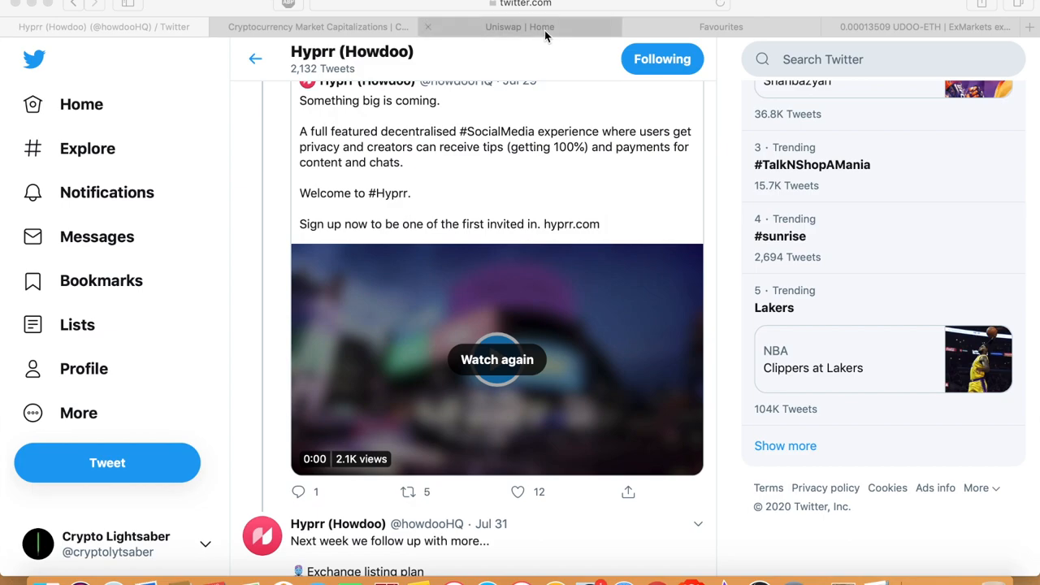
# Launch the Uniswap swap app and search 'udoo' in the receive-token chooser.
pyautogui.click(520, 27)
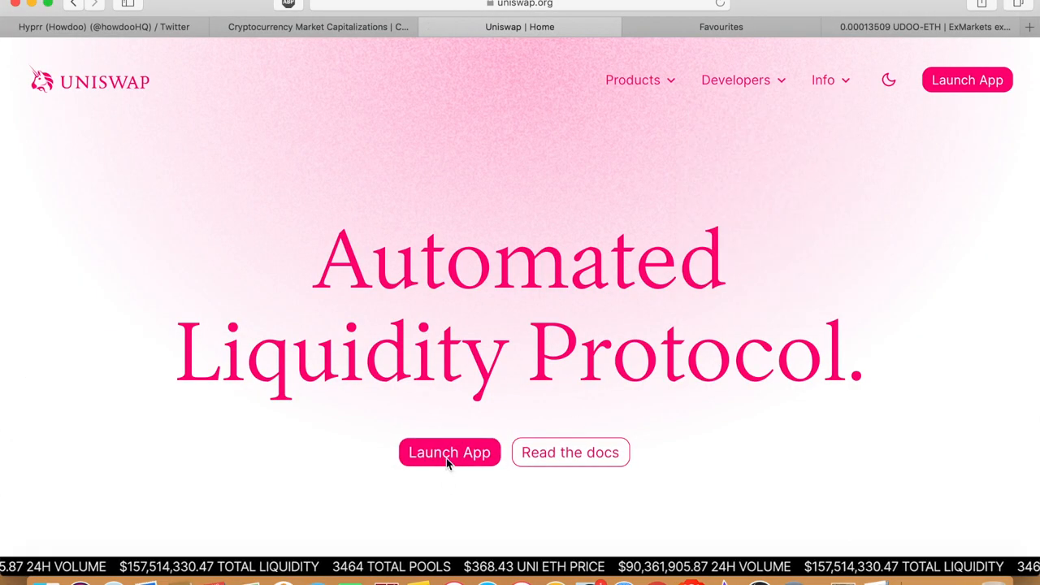
pyautogui.click(449, 453)
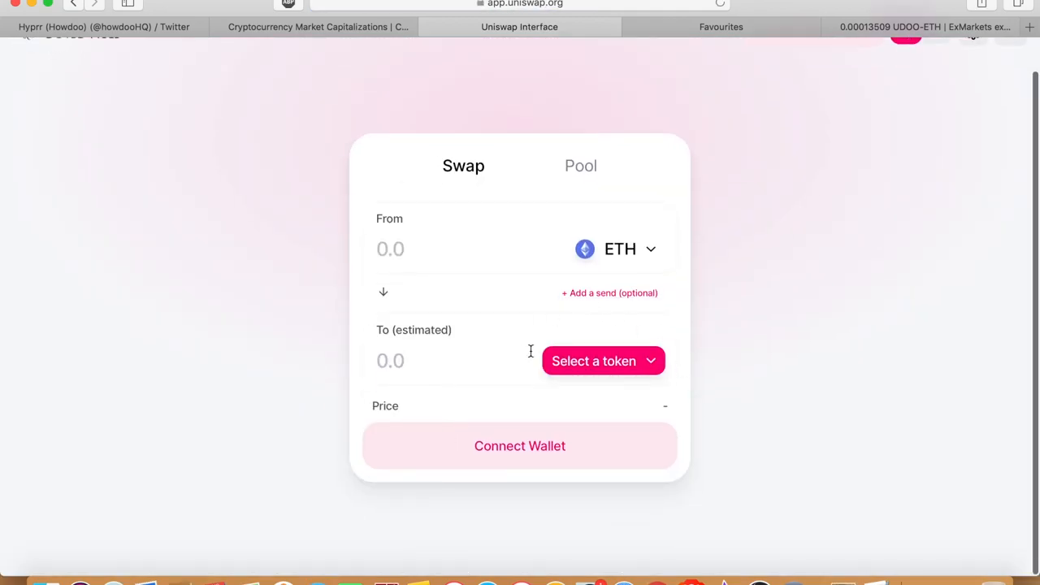
pyautogui.moveTo(575, 291)
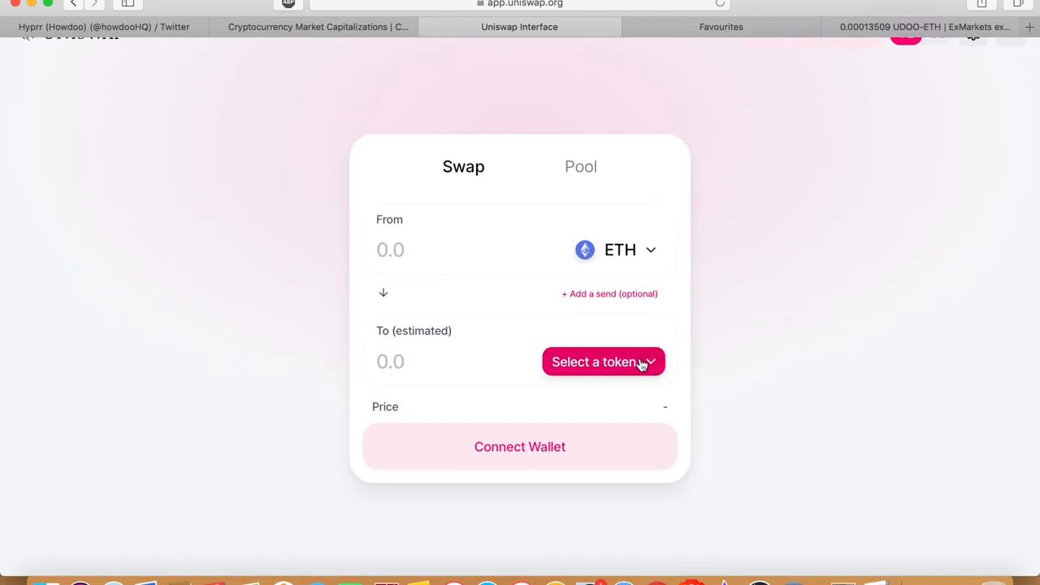
pyautogui.click(603, 362)
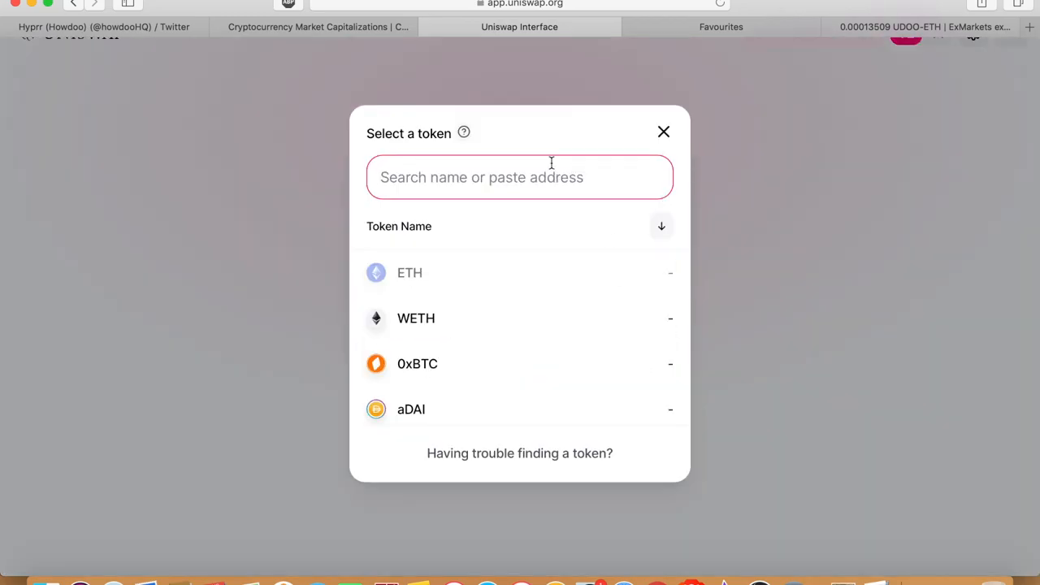
pyautogui.write('udoo')
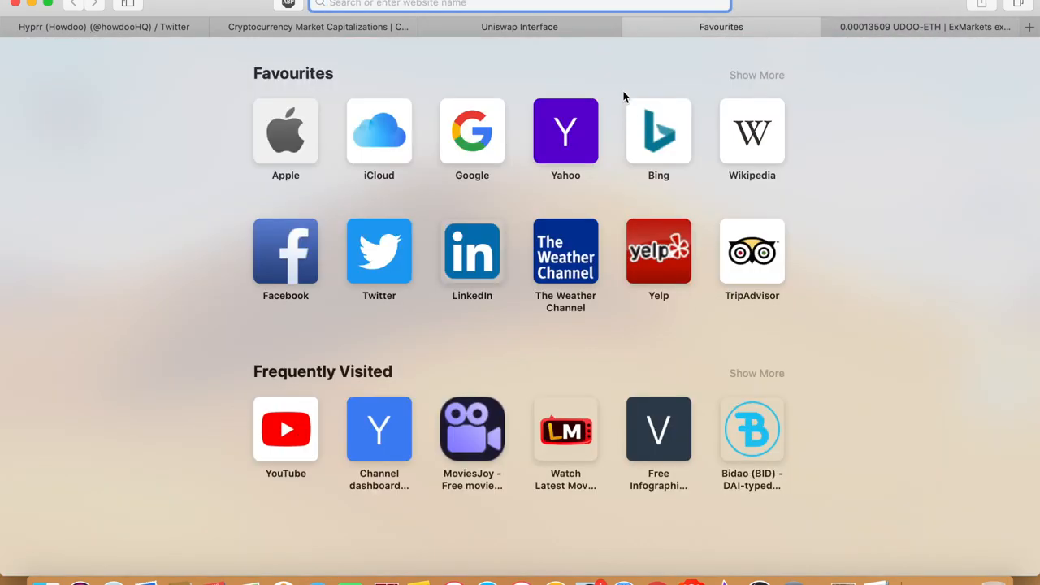
pyautogui.moveTo(605, 129)
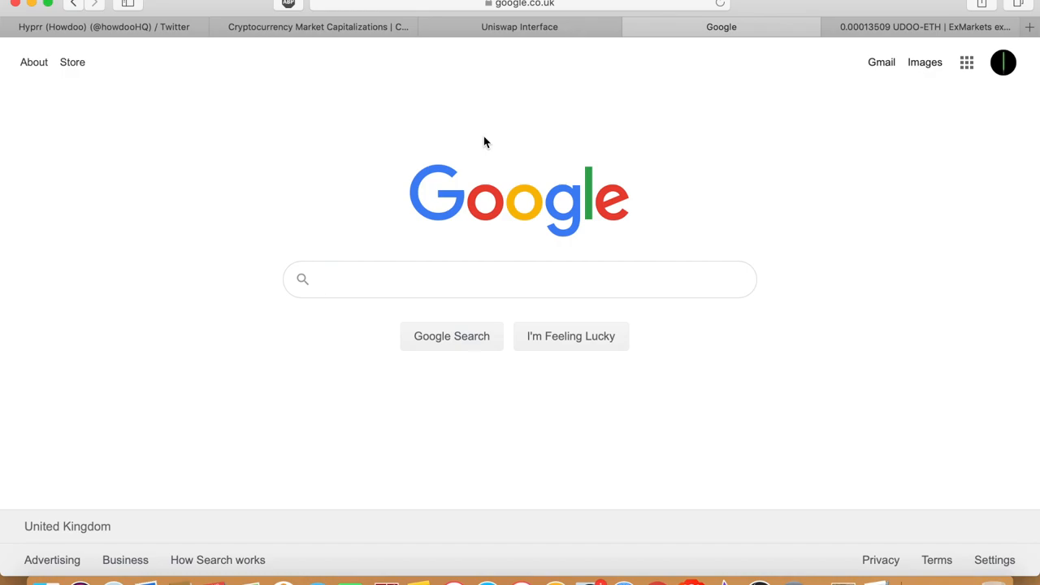
# Search Google for the udoo contract address and open Etherscan's uDOO Token Tracker.
pyautogui.write('ud')
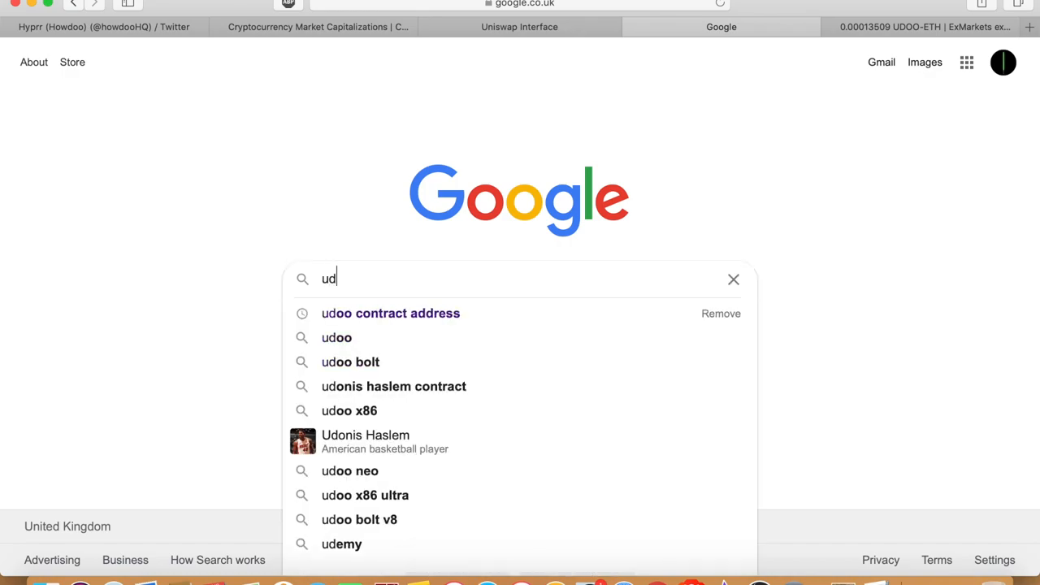
pyautogui.click(390, 313)
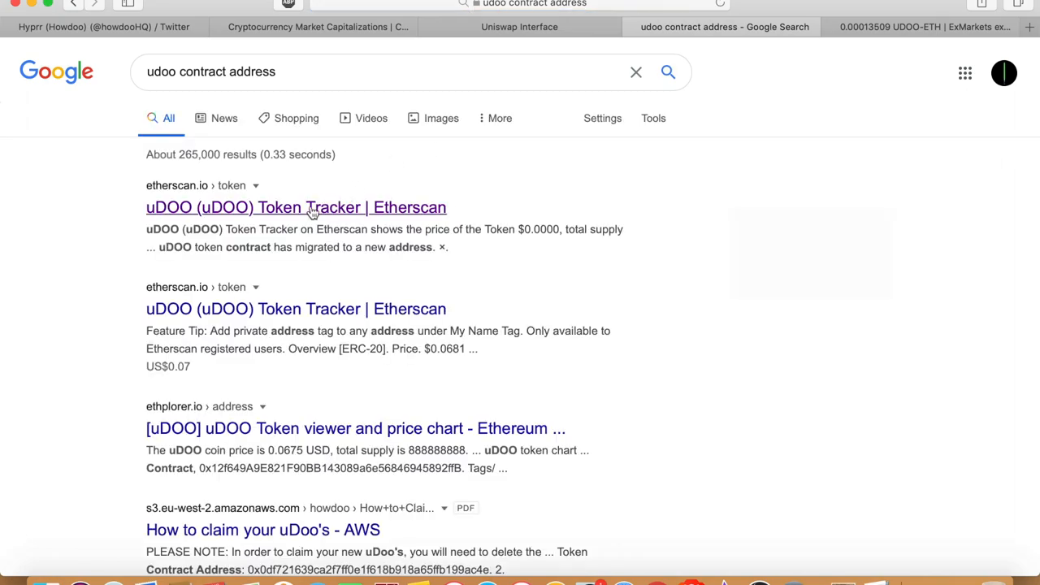
pyautogui.moveTo(305, 221)
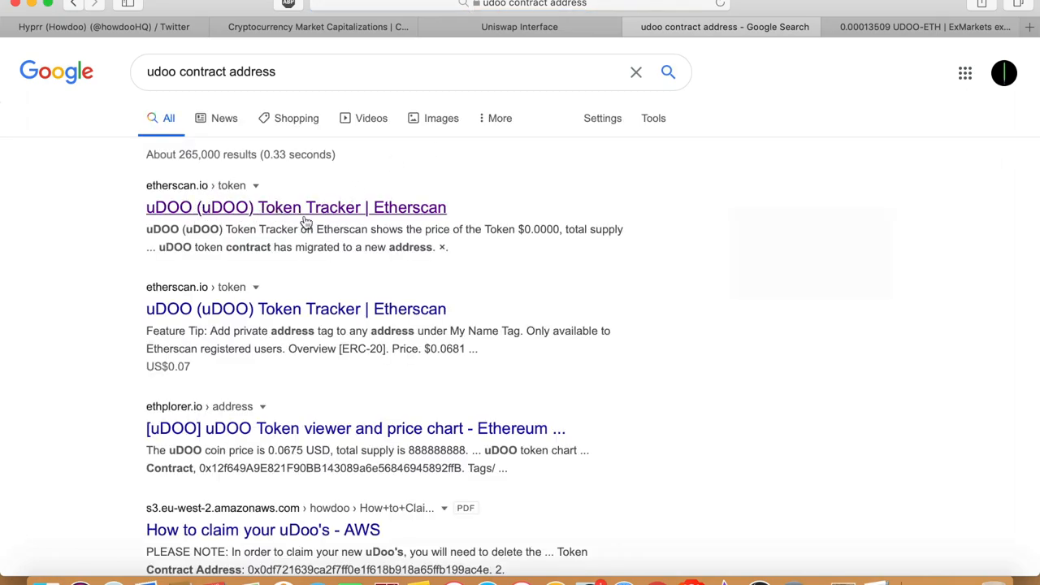
pyautogui.click(296, 207)
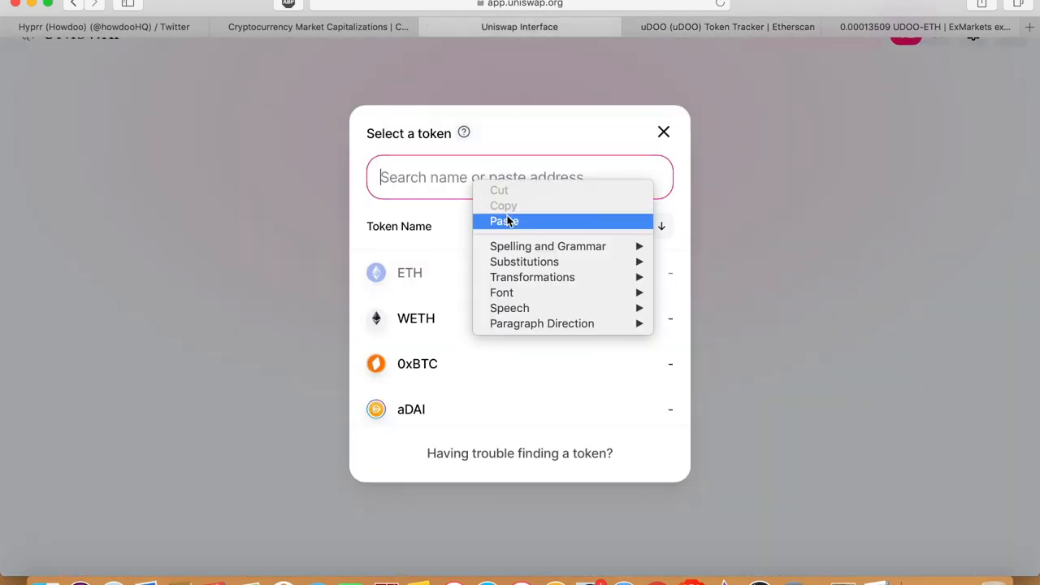
# Add uDOO by its pasted contract address, then pick uDOO as the token to receive.
pyautogui.click(504, 221)
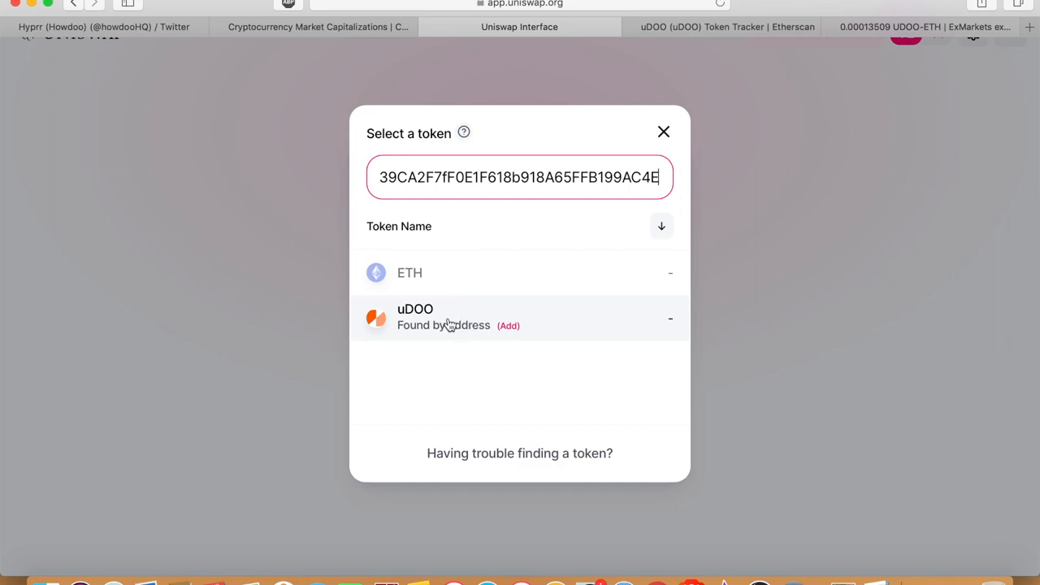
pyautogui.moveTo(724, 350)
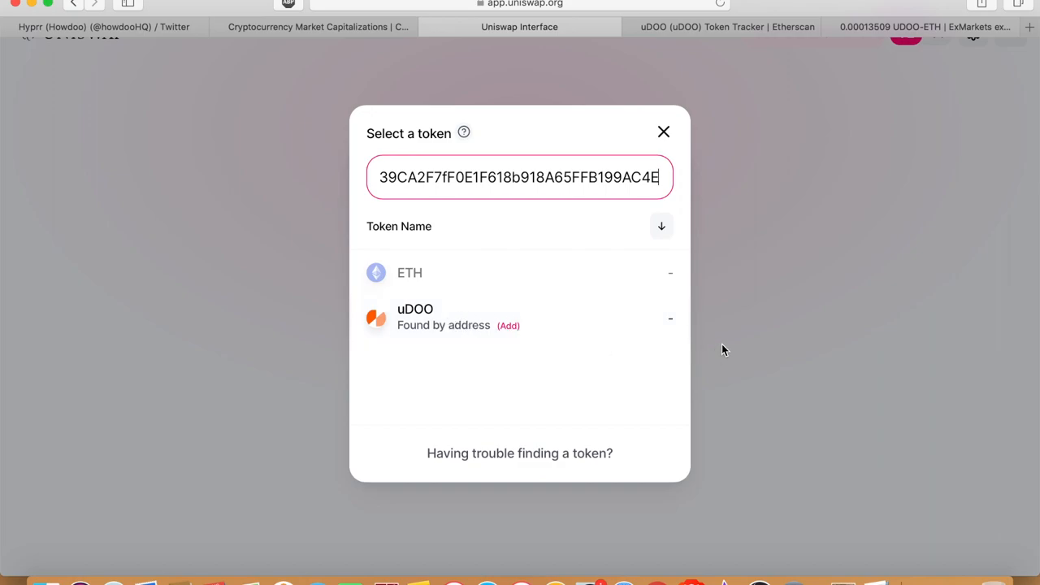
pyautogui.moveTo(468, 333)
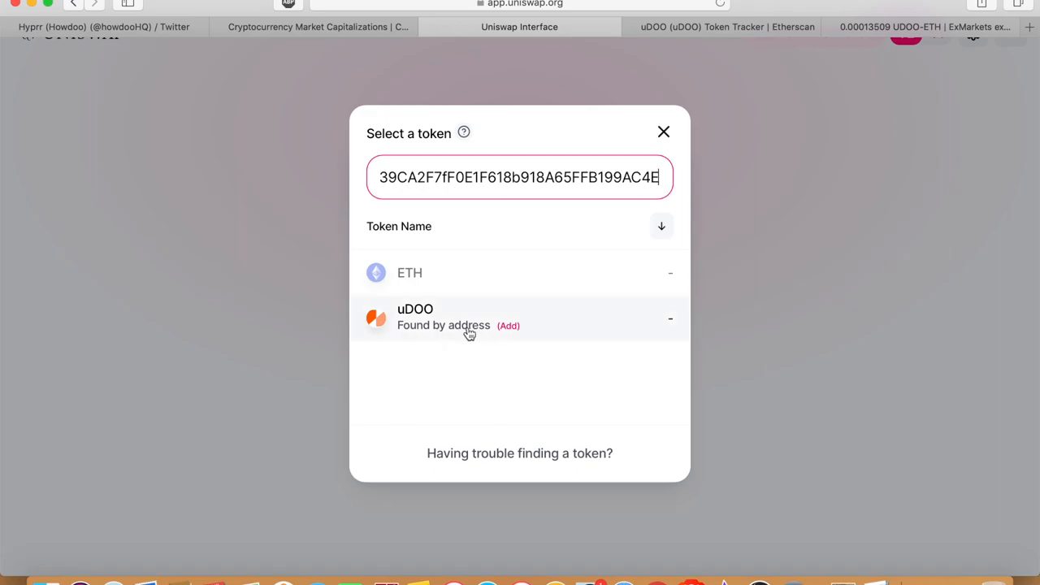
pyautogui.click(508, 325)
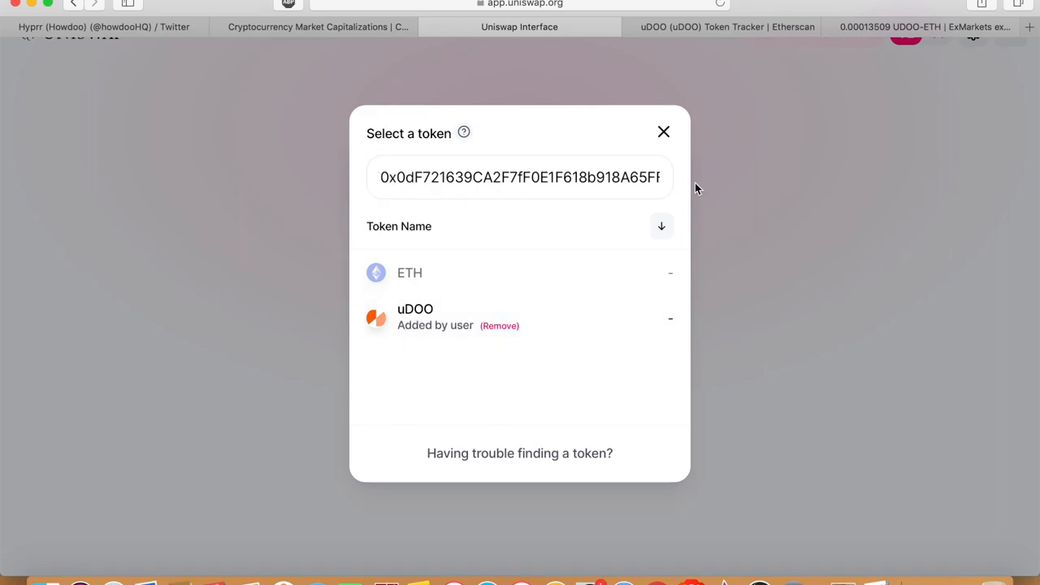
pyautogui.click(664, 132)
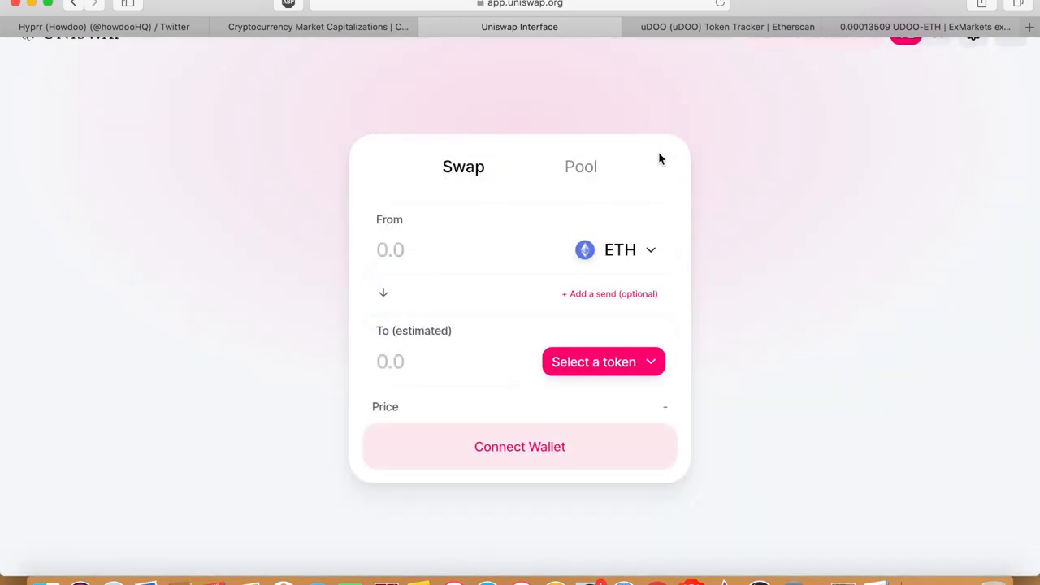
pyautogui.click(603, 362)
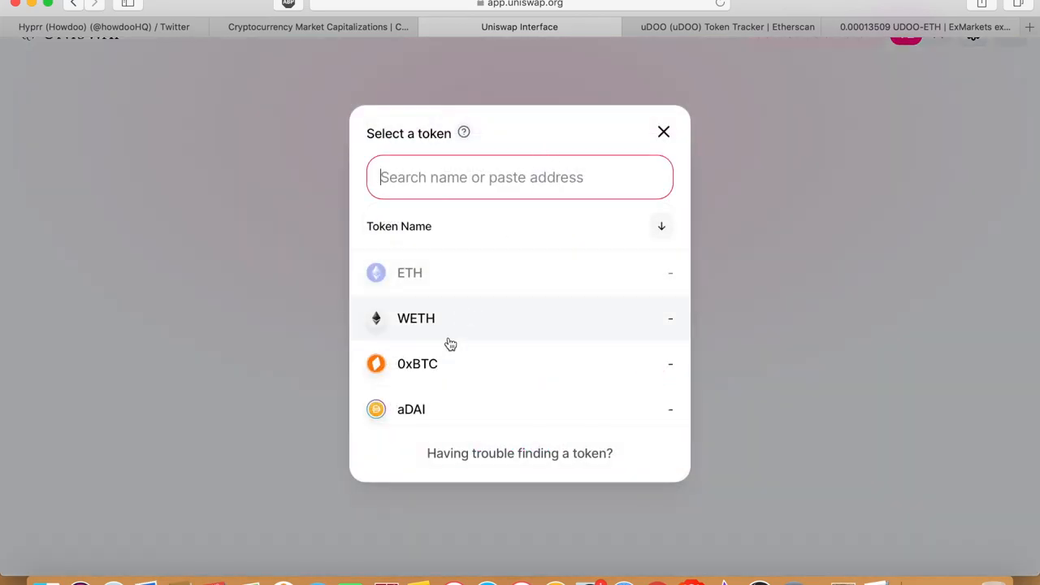
pyautogui.write('ud')
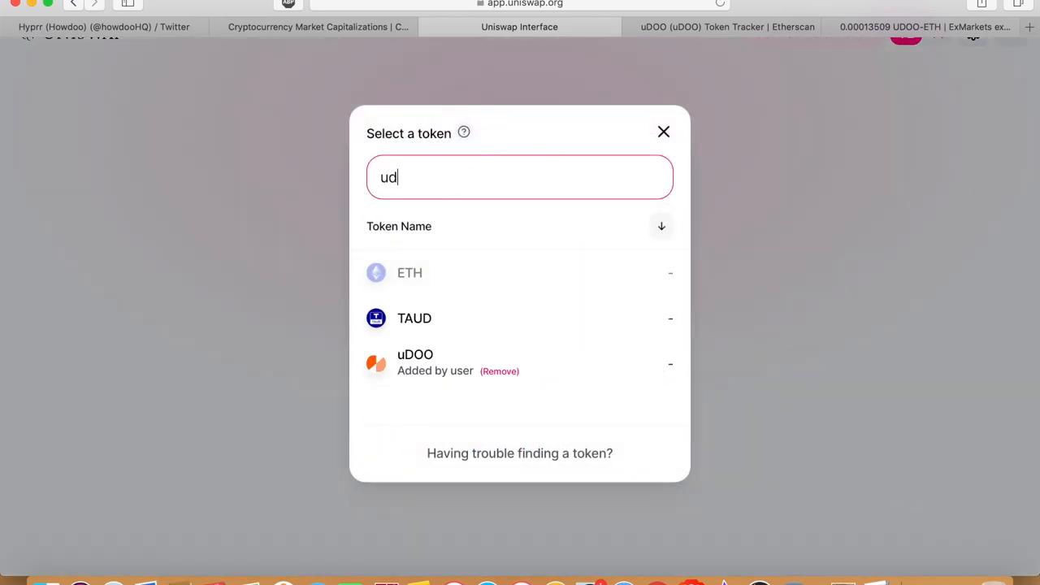
pyautogui.click(415, 362)
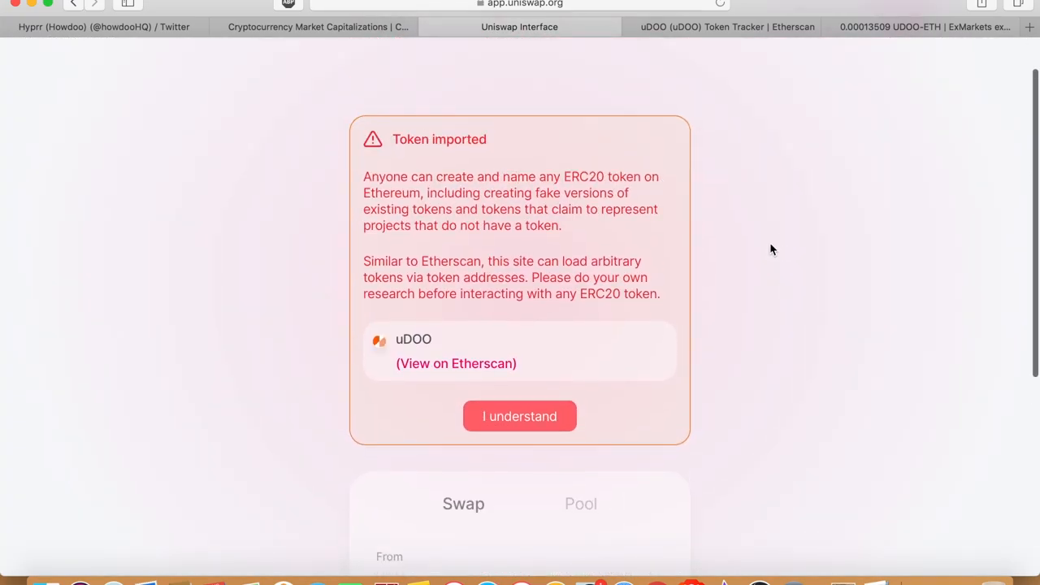
# Accept the uDOO import warning, check Etherscan briefly, and return to the swap page.
pyautogui.click(519, 416)
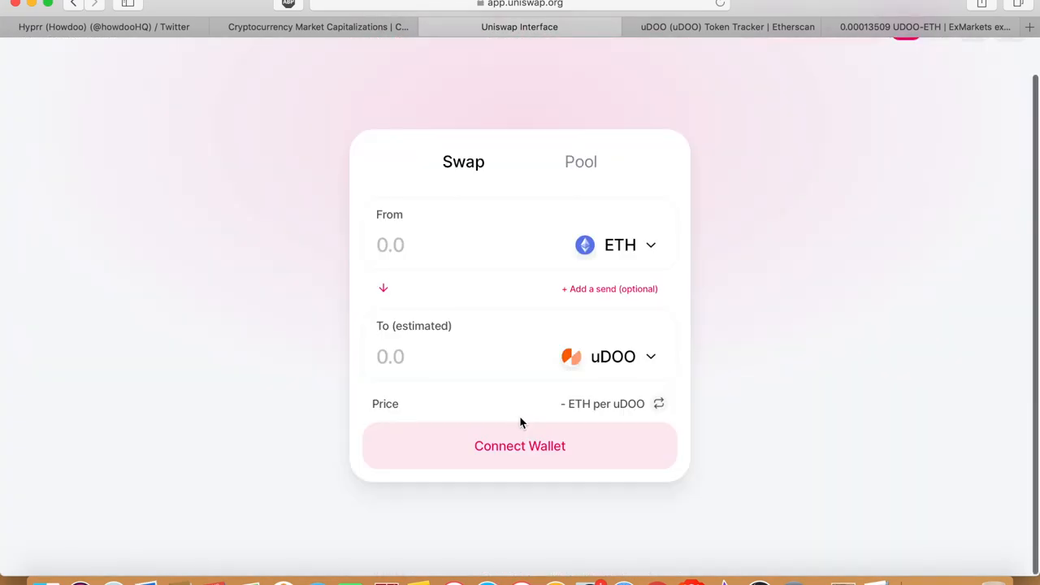
pyautogui.moveTo(723, 375)
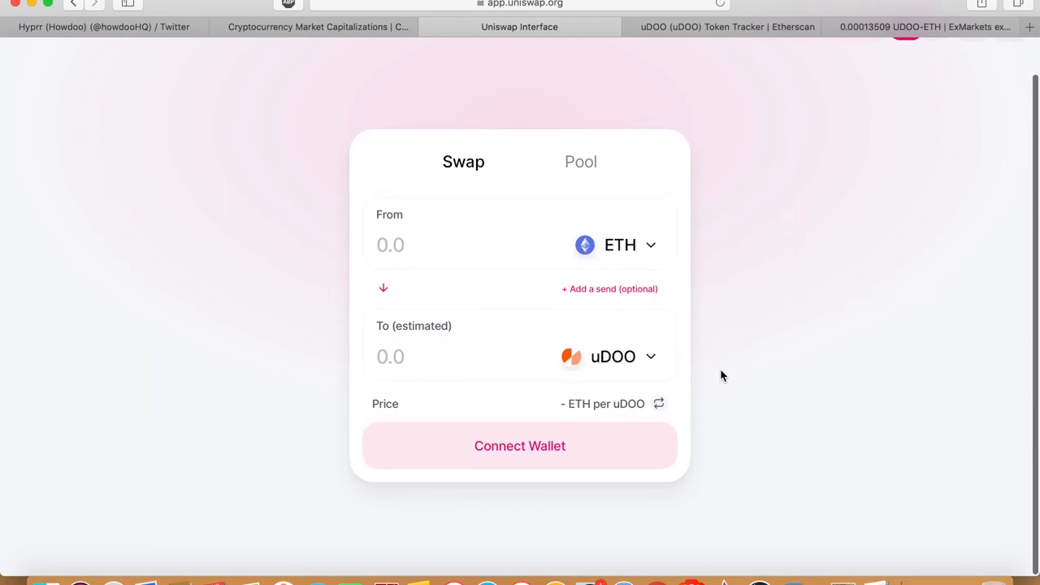
pyautogui.moveTo(748, 239)
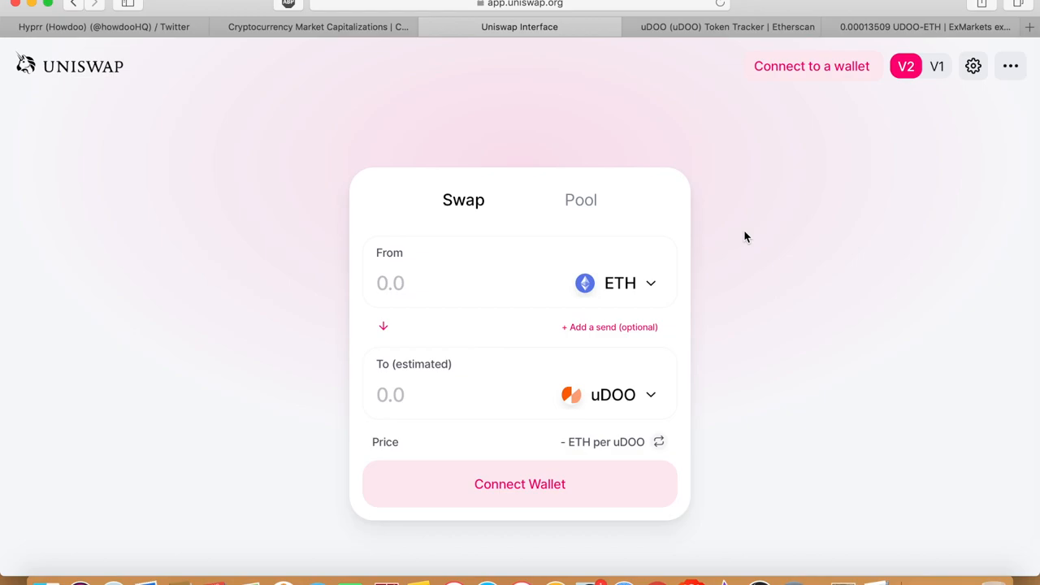
pyautogui.moveTo(679, 207)
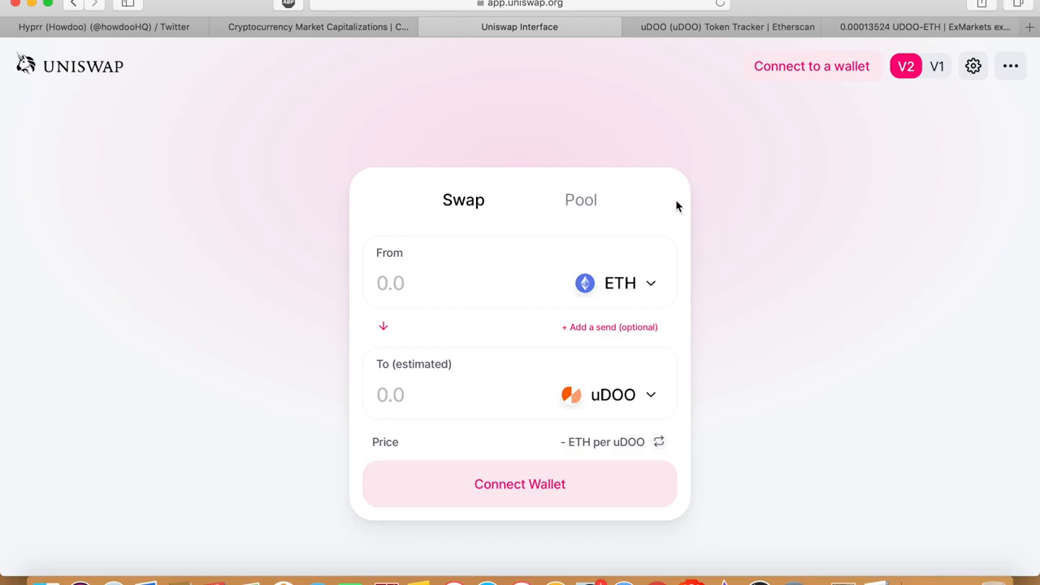
pyautogui.moveTo(719, 183)
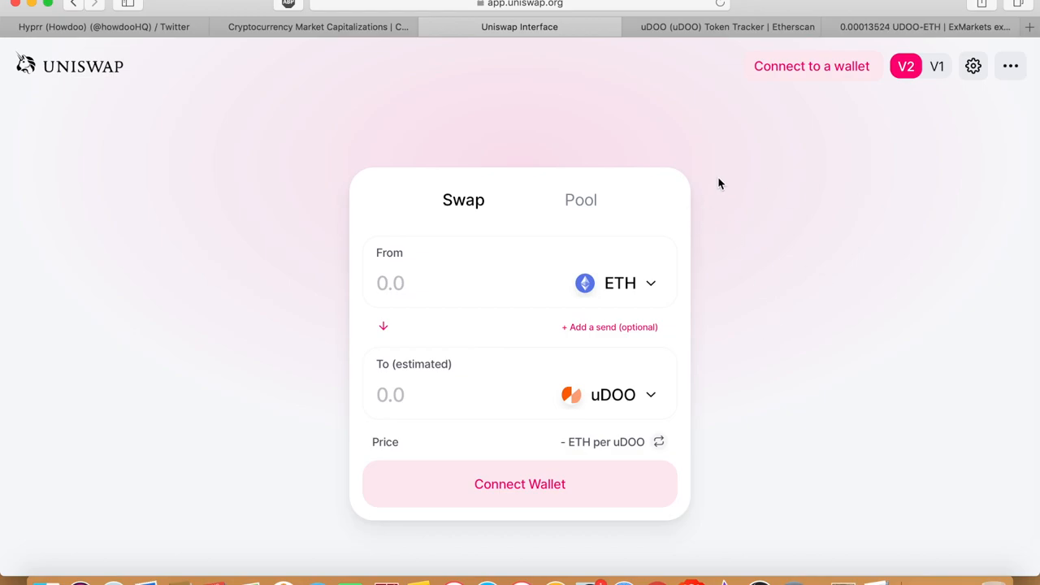
pyautogui.moveTo(719, 27)
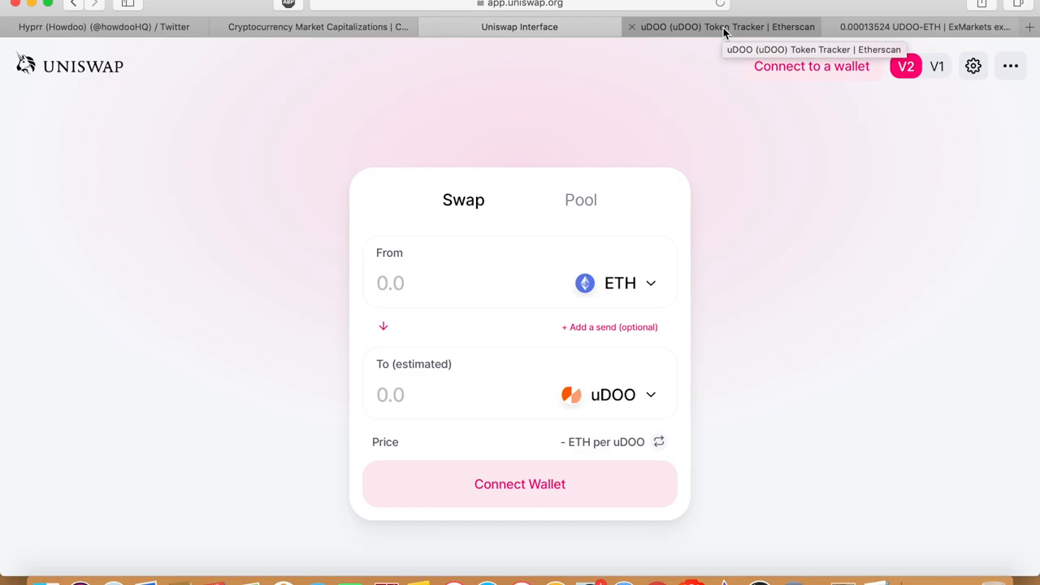
pyautogui.moveTo(809, 359)
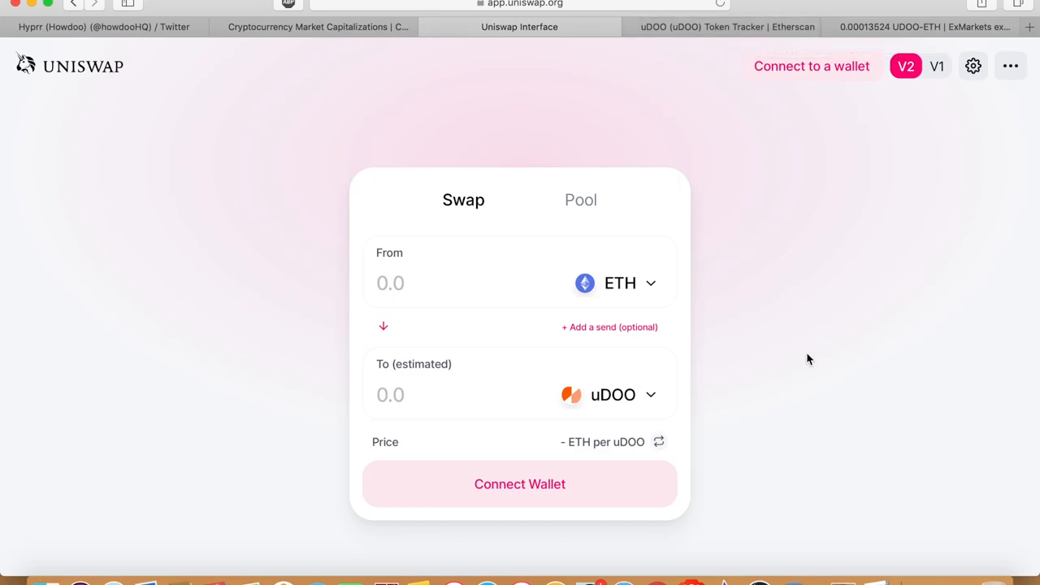
pyautogui.click(720, 27)
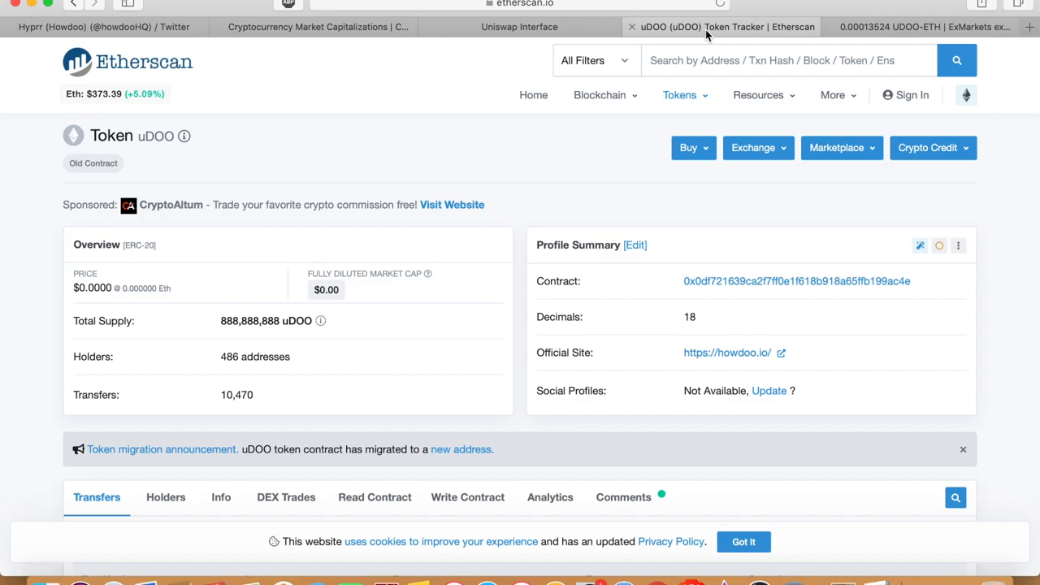
pyautogui.click(519, 26)
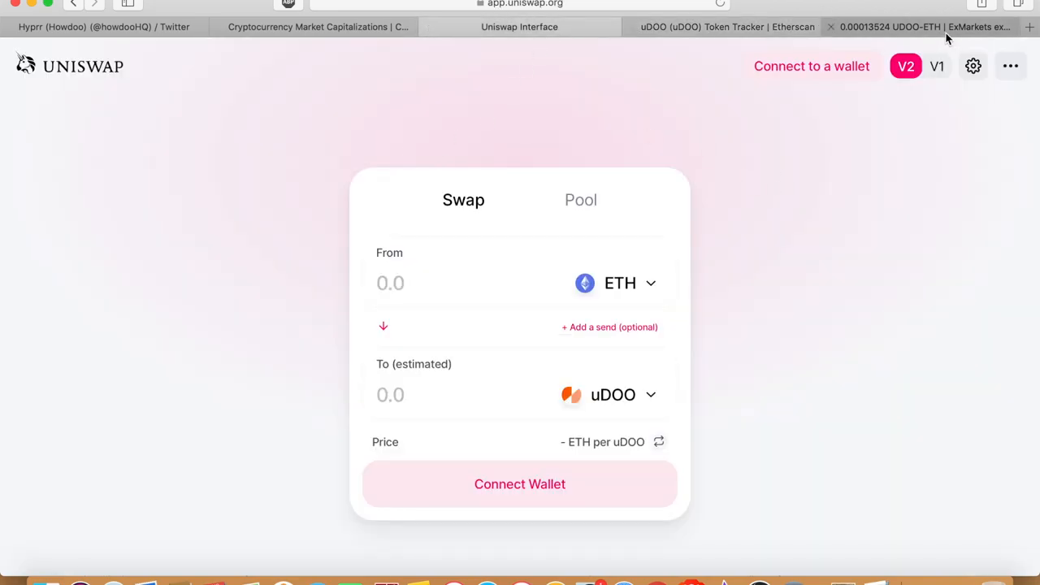
# View ExMarkets' UDOO-ETH chart zoomed on the early-August drop, then the buy/sell forms.
pyautogui.click(923, 27)
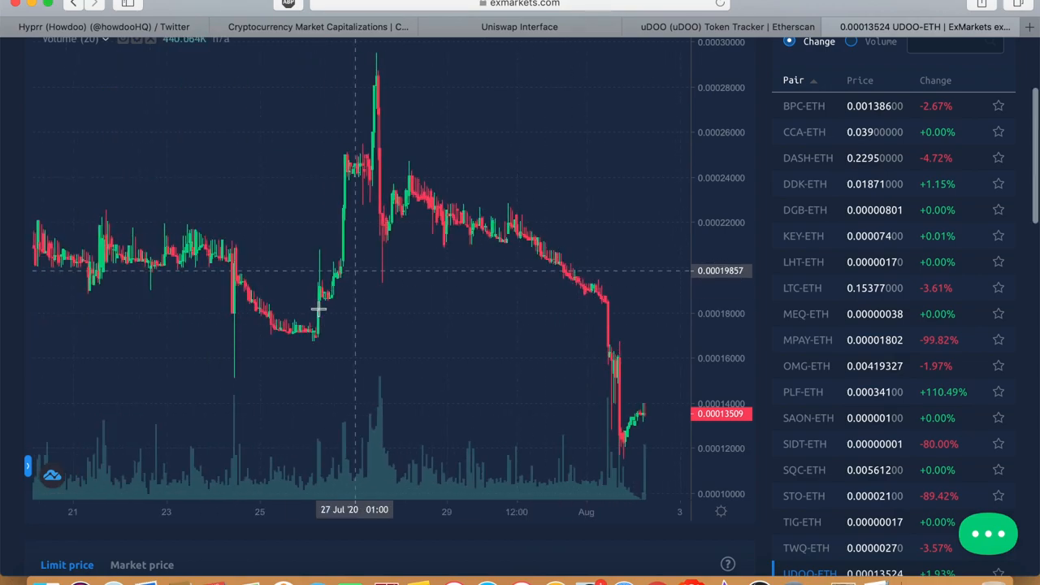
pyautogui.moveTo(329, 319)
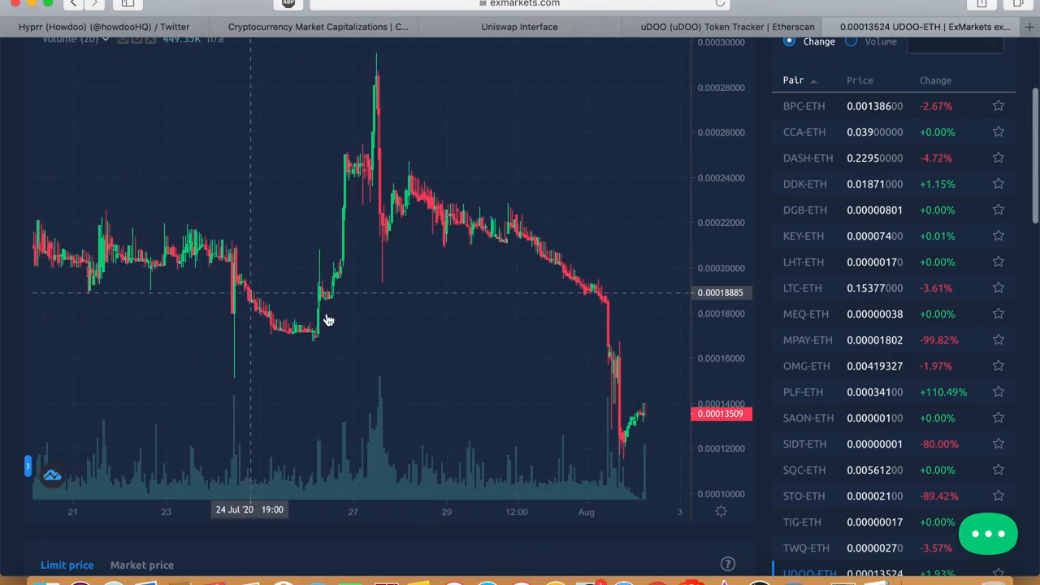
pyautogui.moveTo(395, 218)
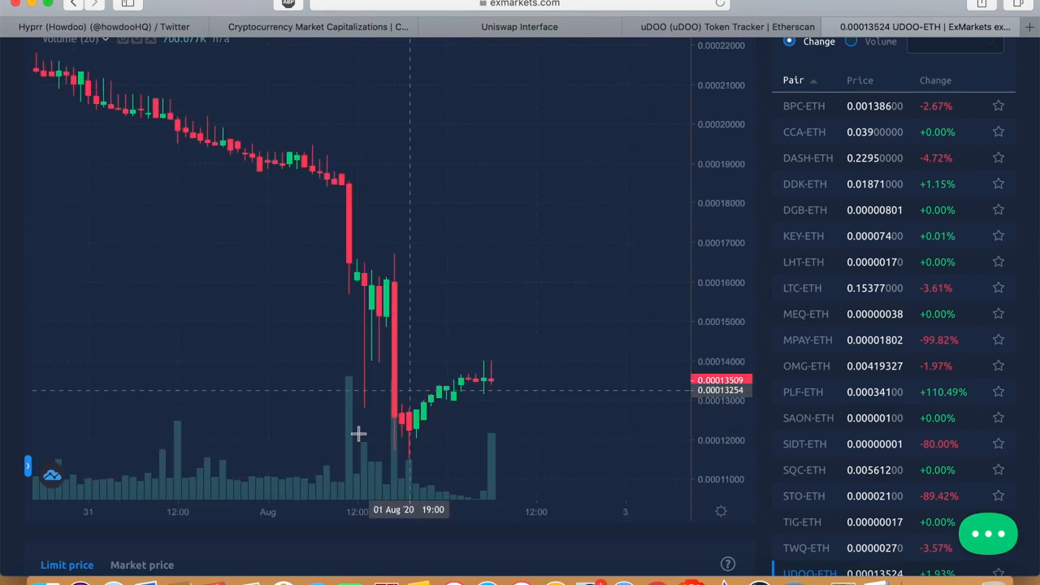
pyautogui.moveTo(375, 343)
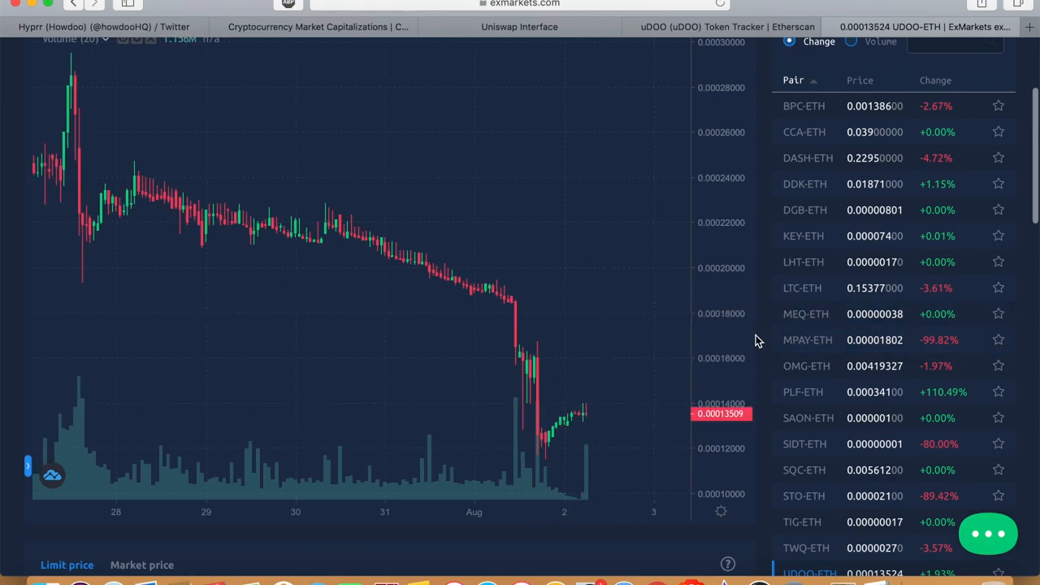
pyautogui.scroll(-3)
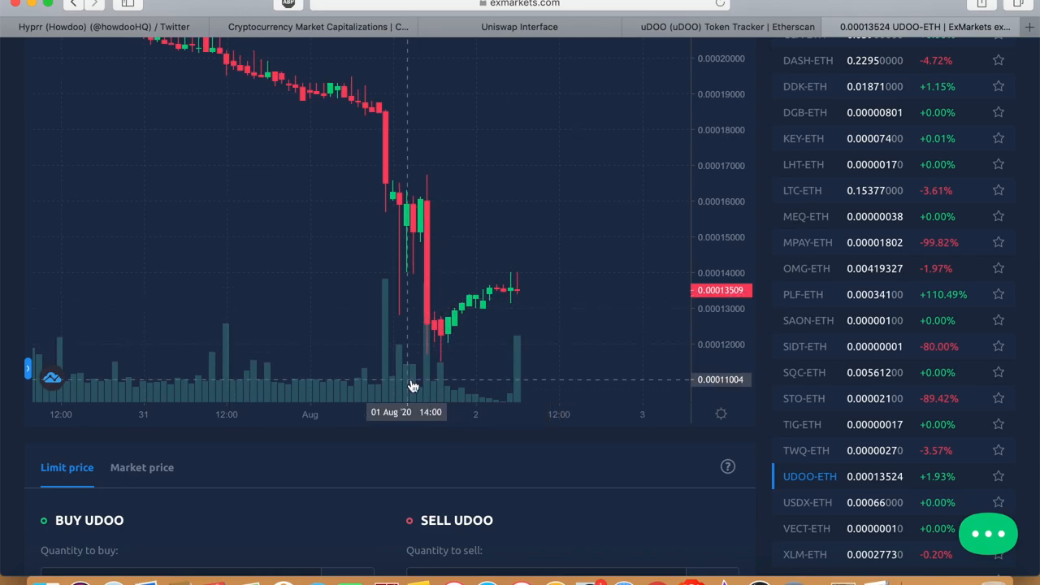
# Set the volume indicator's Falling bar colour to red in its Style settings.
pyautogui.rightClick(414, 386)
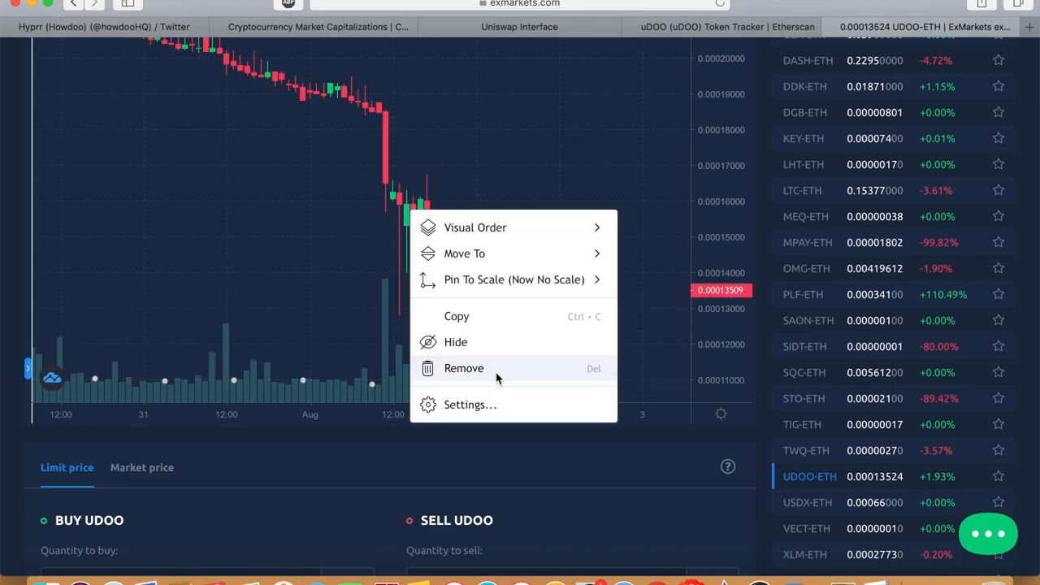
pyautogui.click(470, 405)
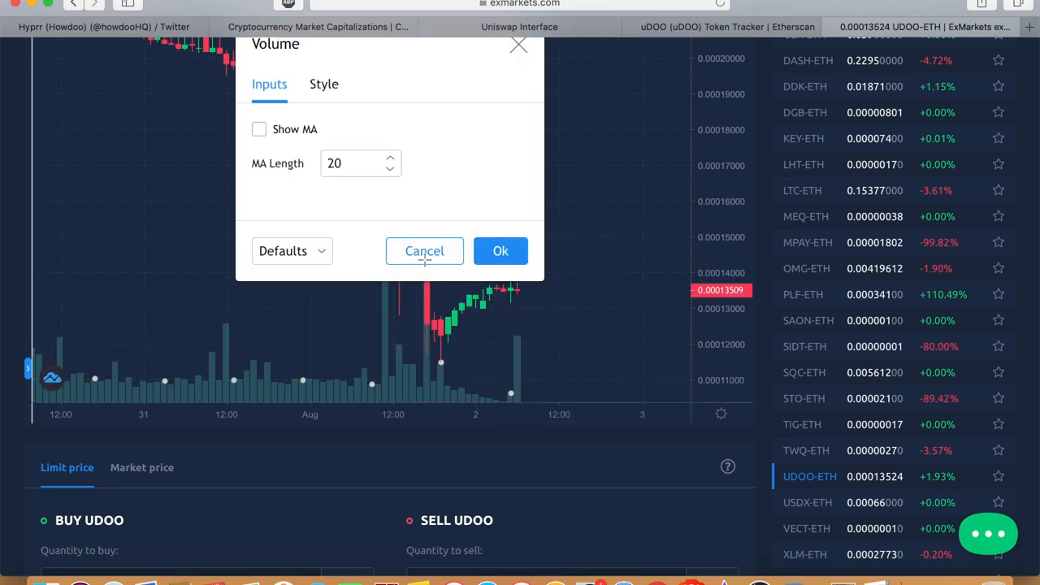
pyautogui.click(324, 84)
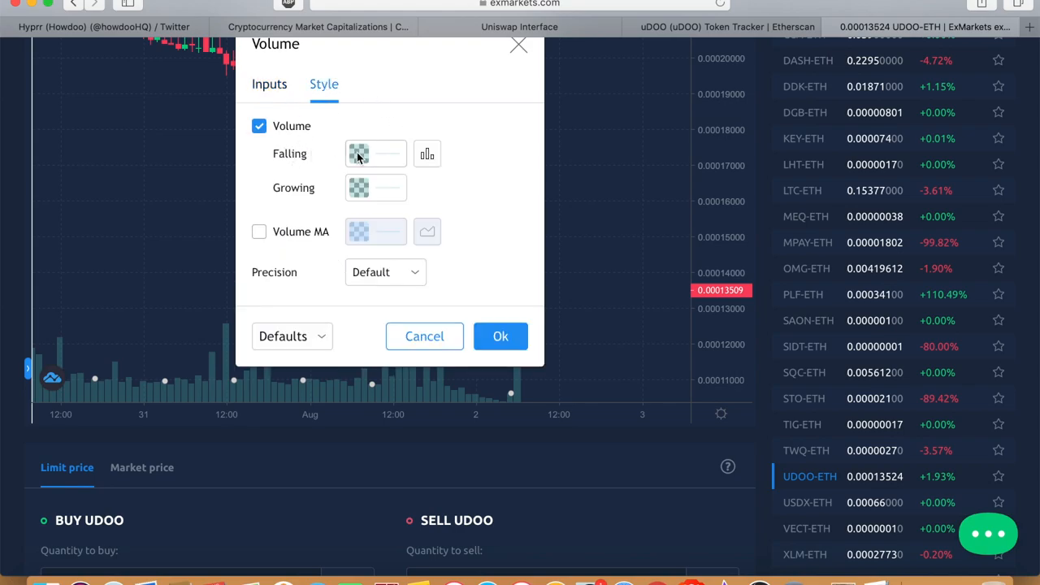
pyautogui.click(501, 336)
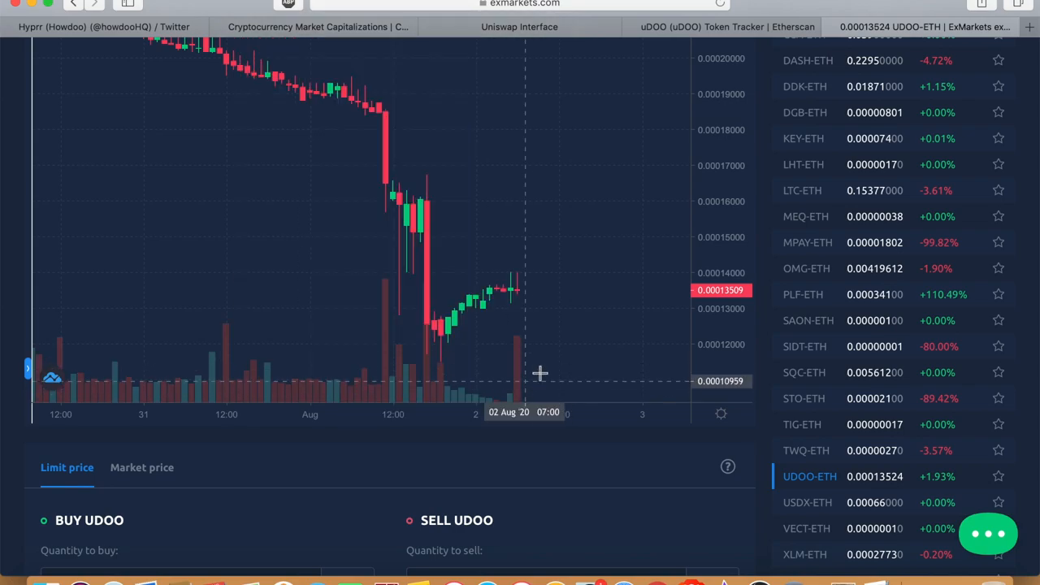
pyautogui.moveTo(520, 311)
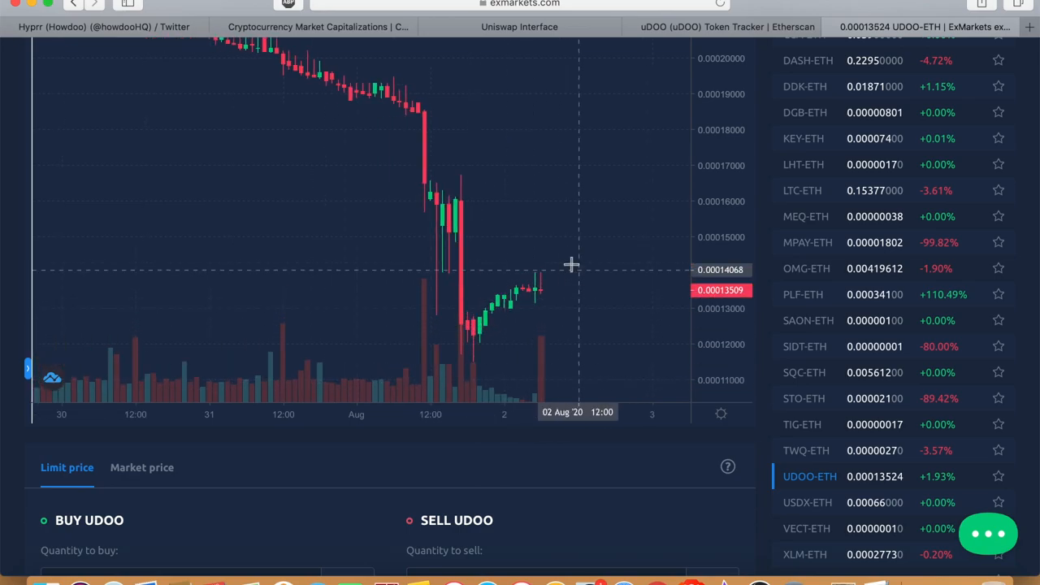
pyautogui.moveTo(695, 162)
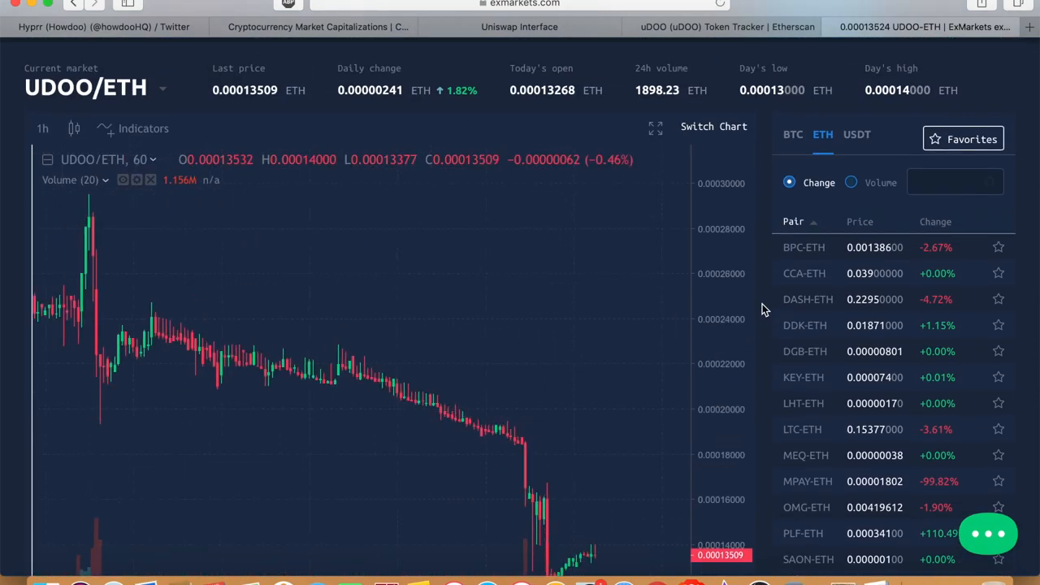
pyautogui.scroll(-3)
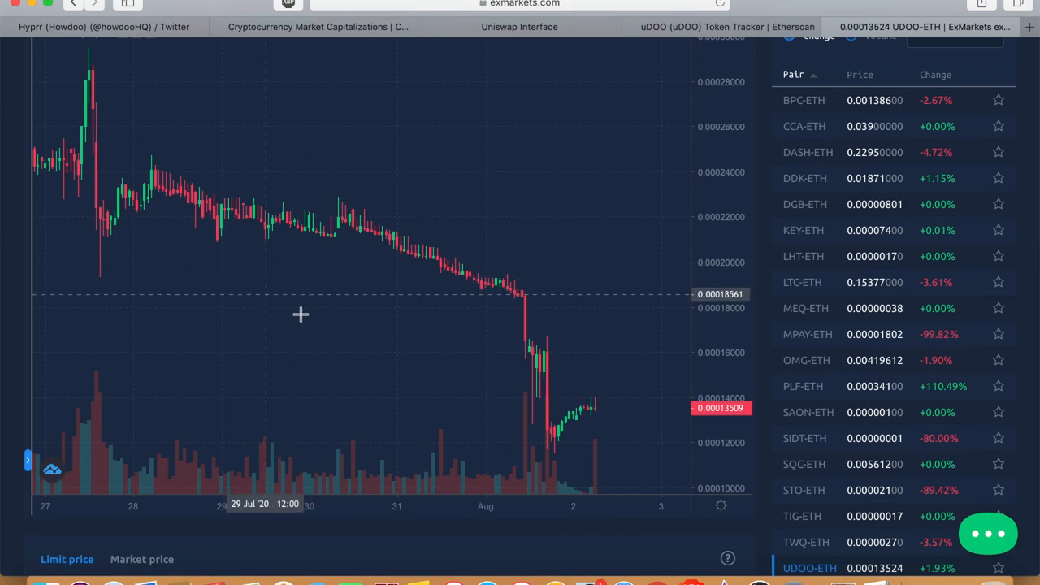
pyautogui.moveTo(512, 517)
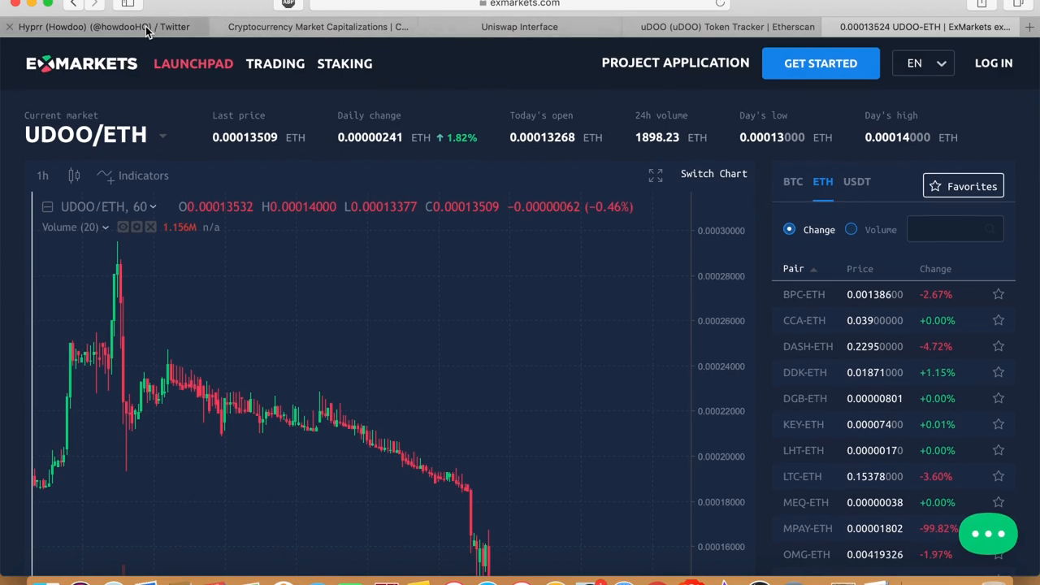
# Switch to Hyprr (Howdoo)'s Twitter profile and scroll toward the Alpha Sigma Capital tweet.
pyautogui.click(102, 26)
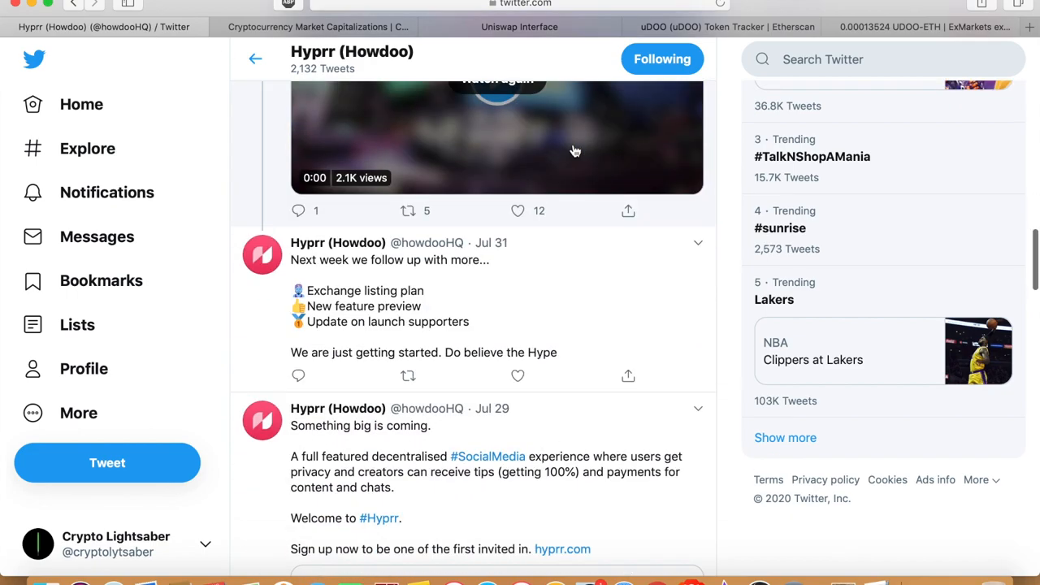
pyautogui.scroll(-3)
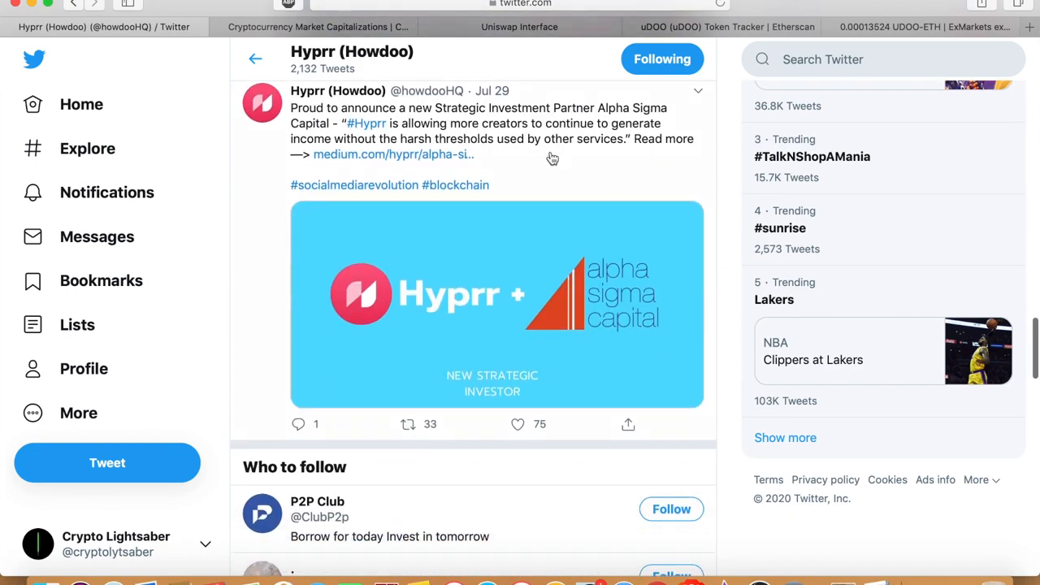
pyautogui.moveTo(547, 290)
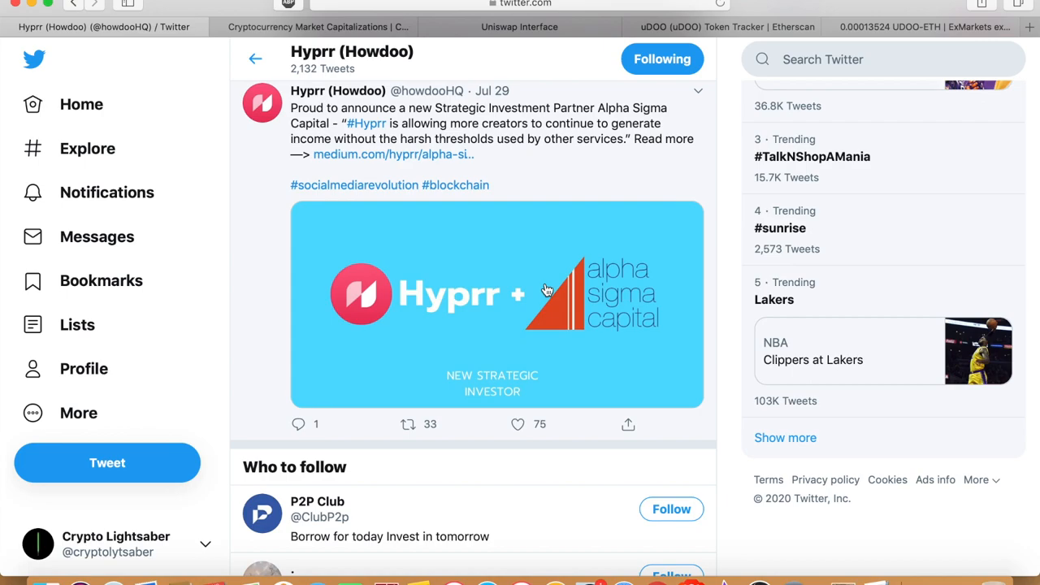
pyautogui.moveTo(723, 315)
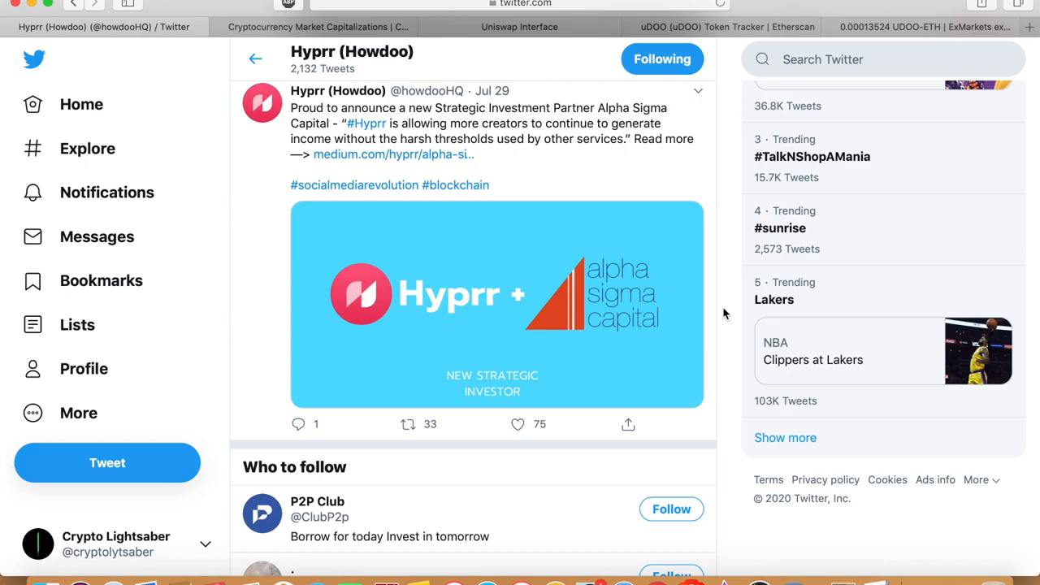
pyautogui.scroll(-3)
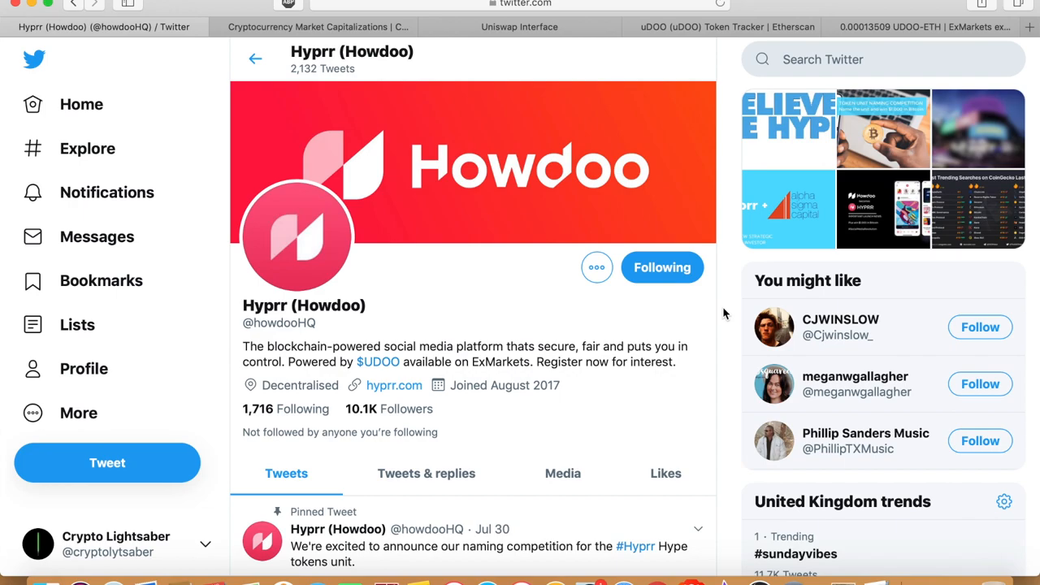
# Scroll past Hyprr's pinned naming-competition tweet down to the Jul 31 weekly summary.
pyautogui.scroll(-3)
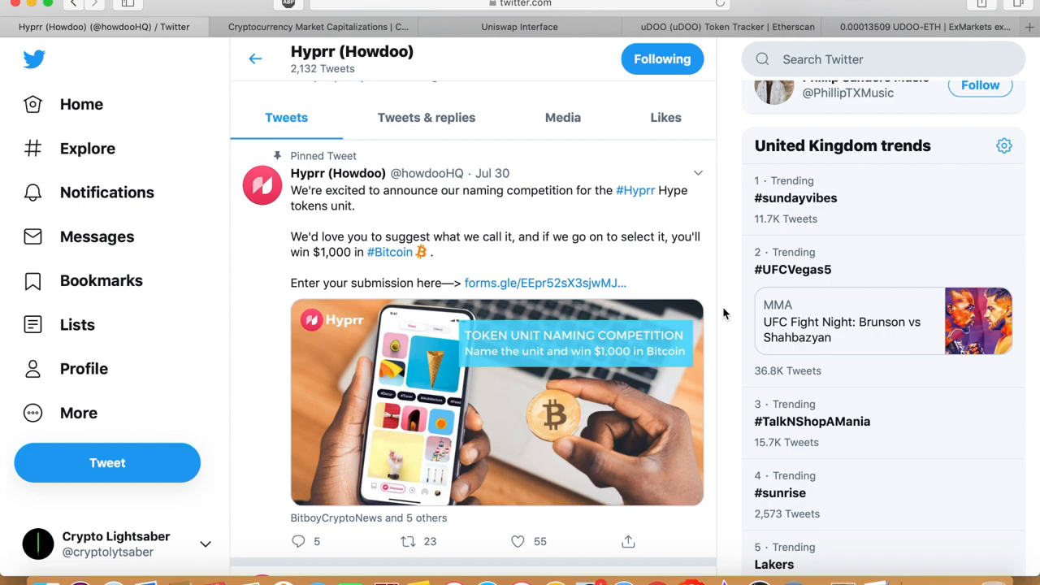
pyautogui.scroll(-3)
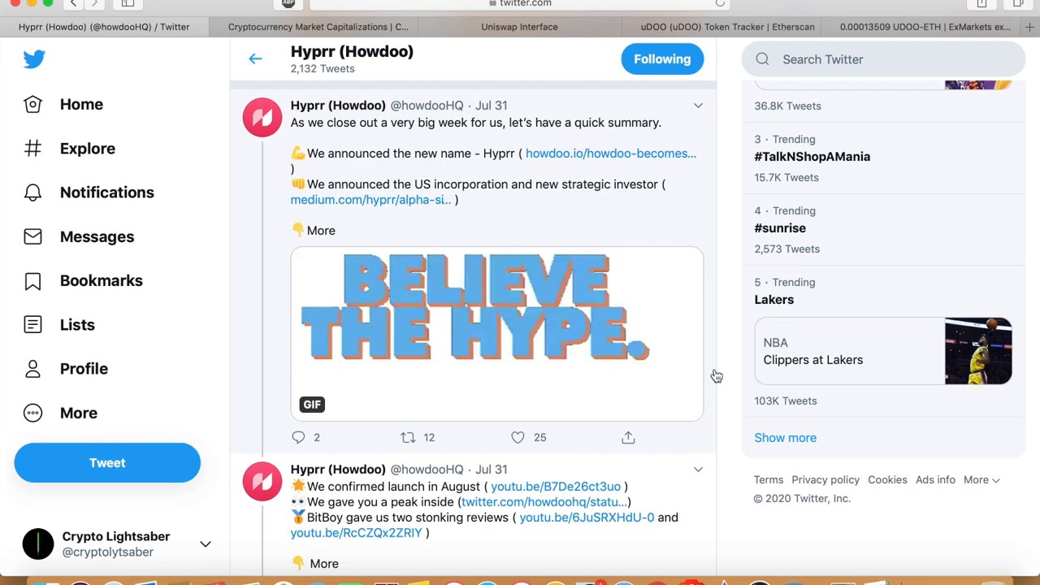
# Scroll down Hyprr's timeline to the Jul 24 tweet on ranking 27th in CoinGecko searches.
pyautogui.scroll(-3)
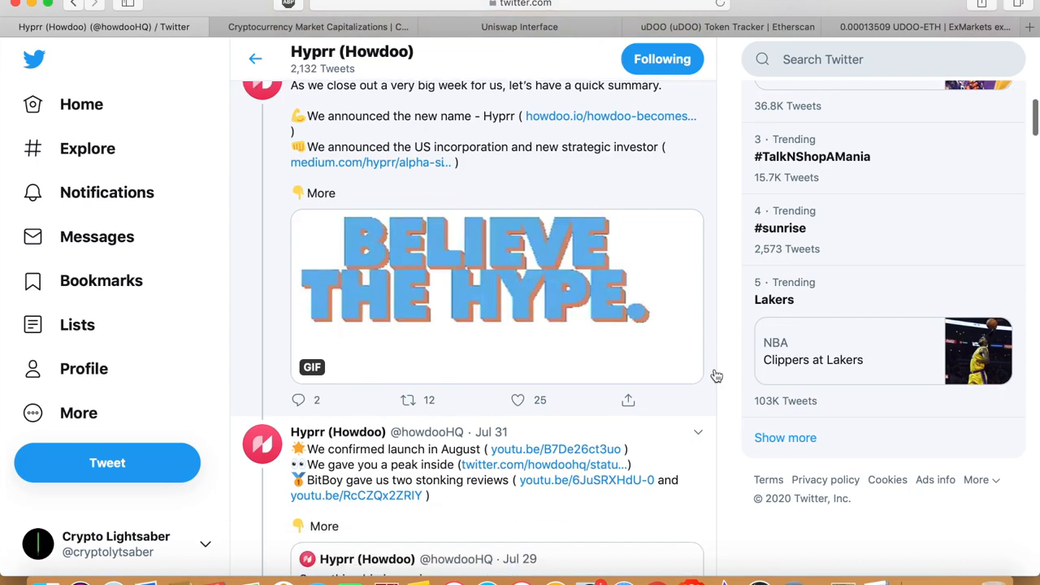
pyautogui.scroll(-3)
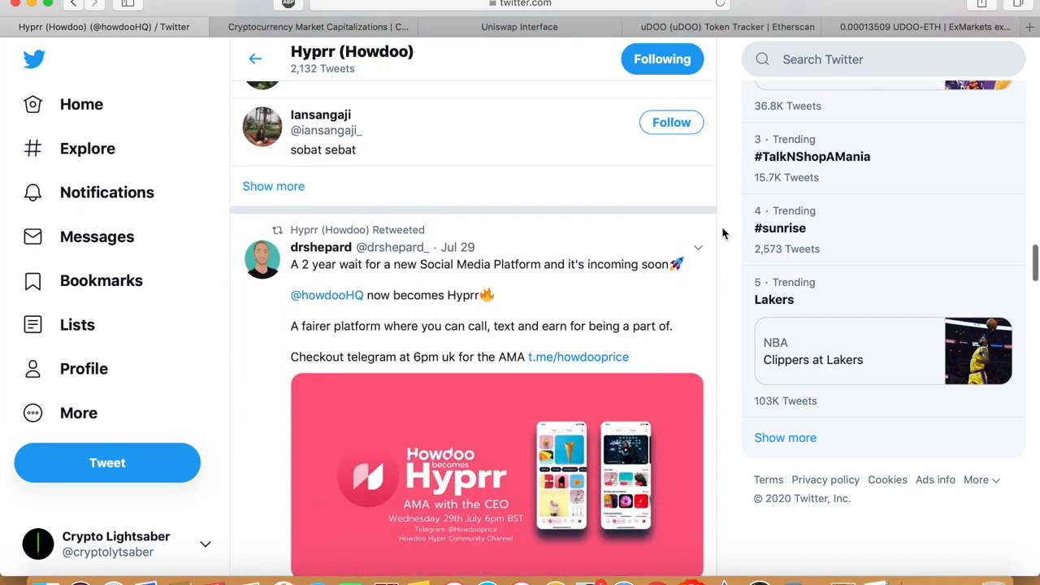
pyautogui.scroll(-3)
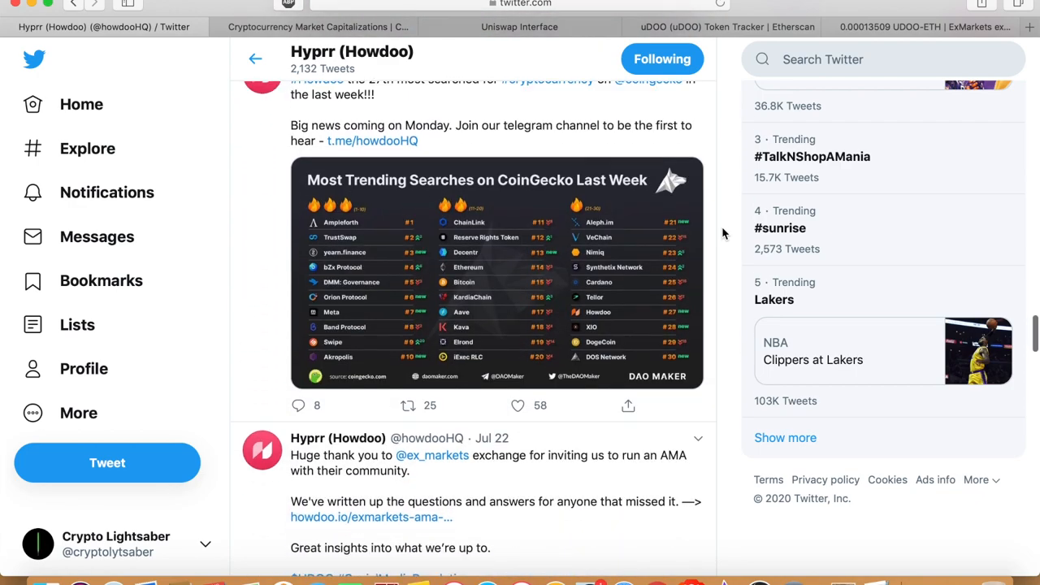
pyautogui.scroll(-3)
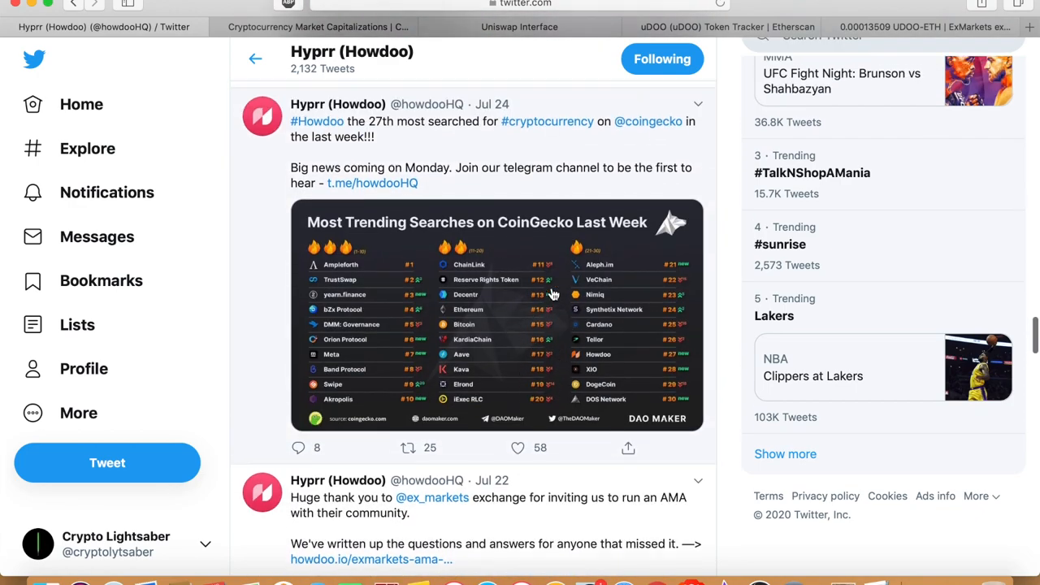
pyautogui.scroll(-3)
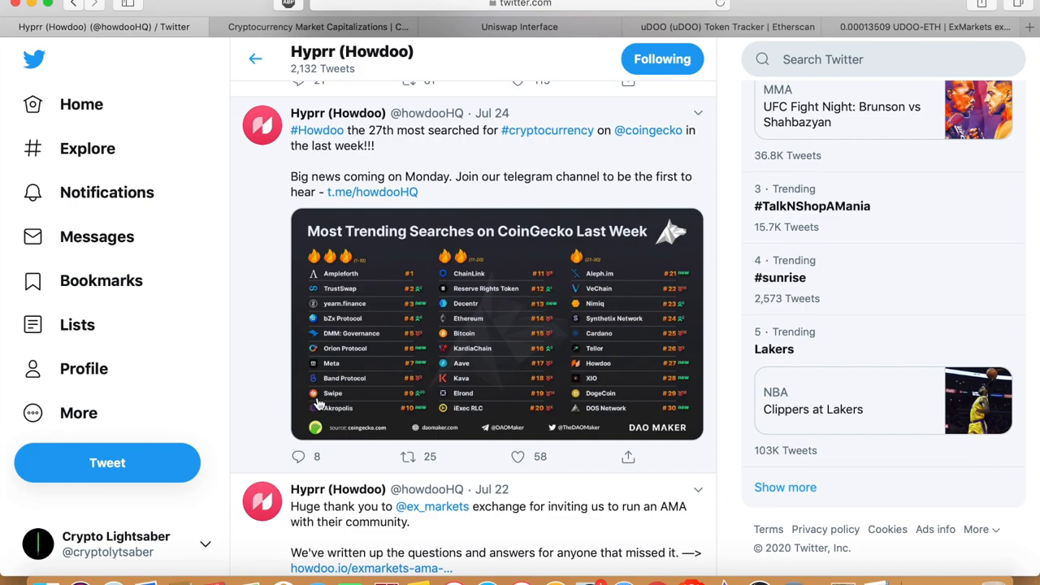
pyautogui.moveTo(613, 399)
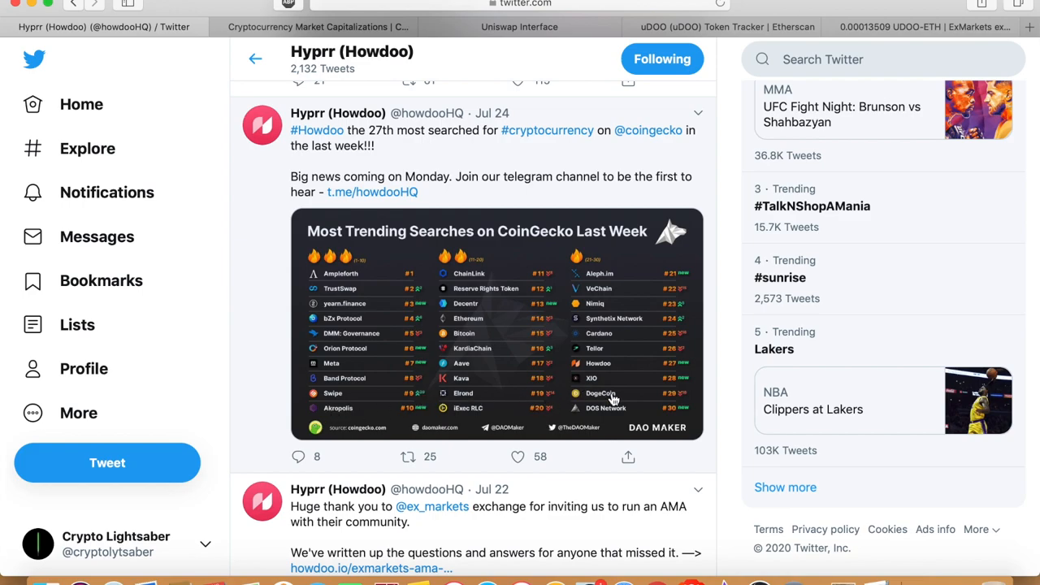
pyautogui.moveTo(636, 370)
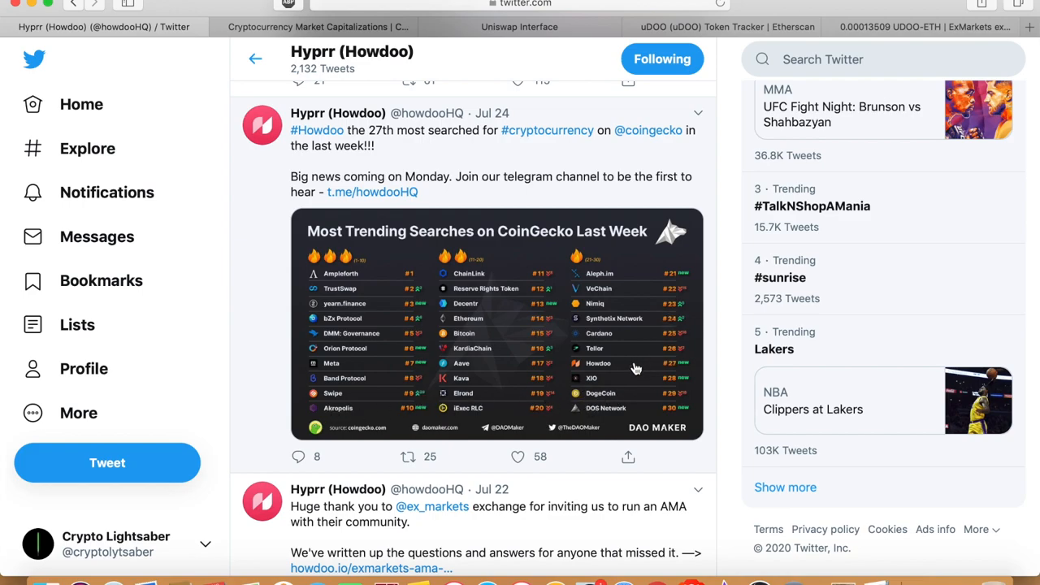
pyautogui.moveTo(626, 376)
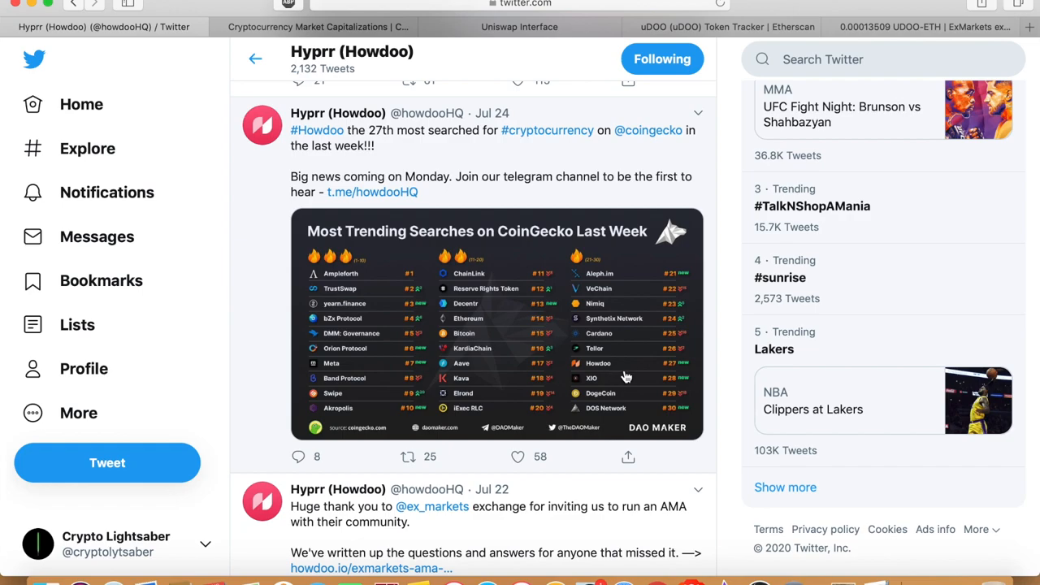
pyautogui.moveTo(526, 432)
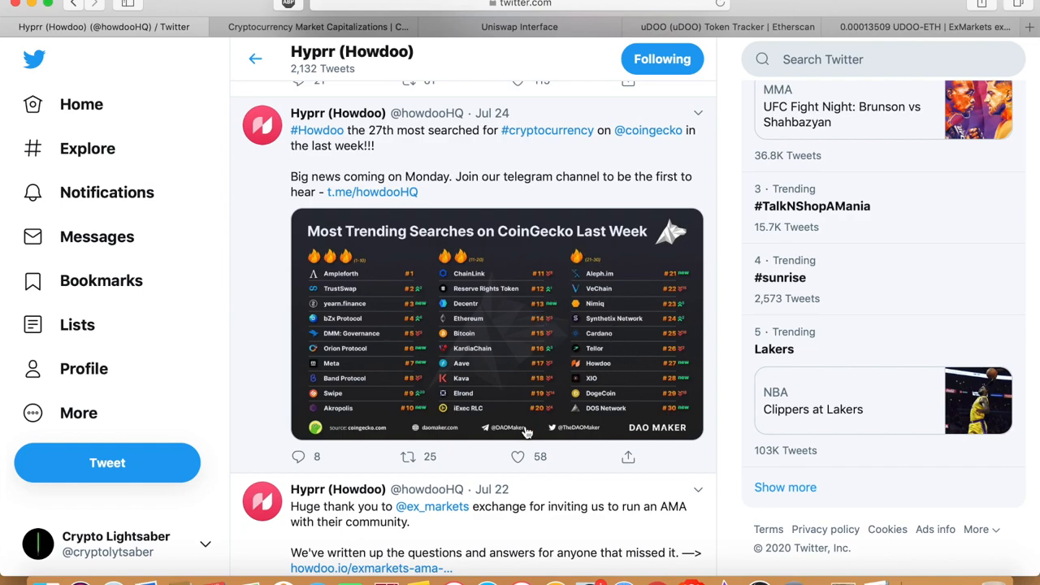
pyautogui.moveTo(447, 369)
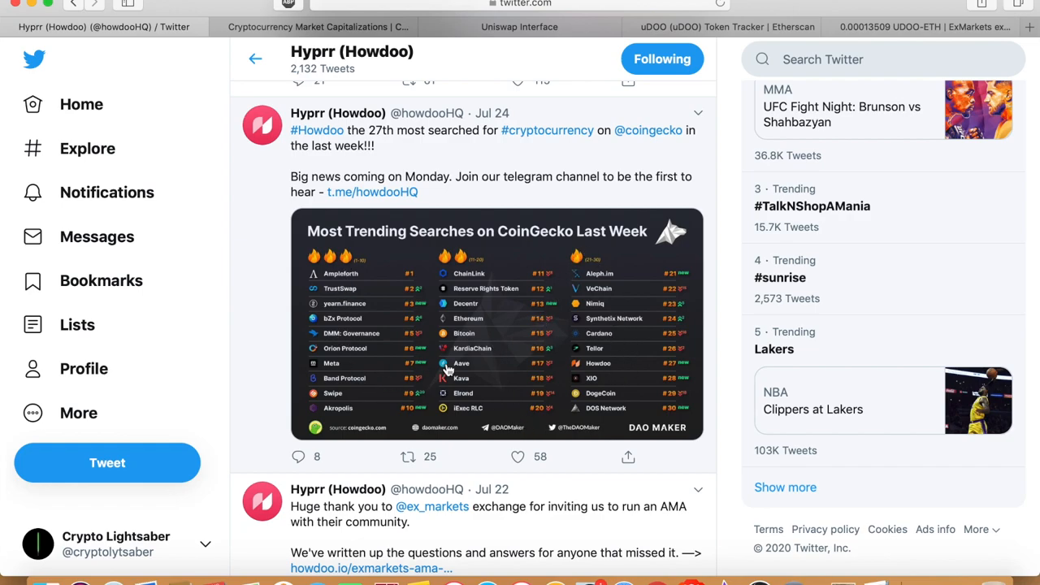
pyautogui.moveTo(510, 333)
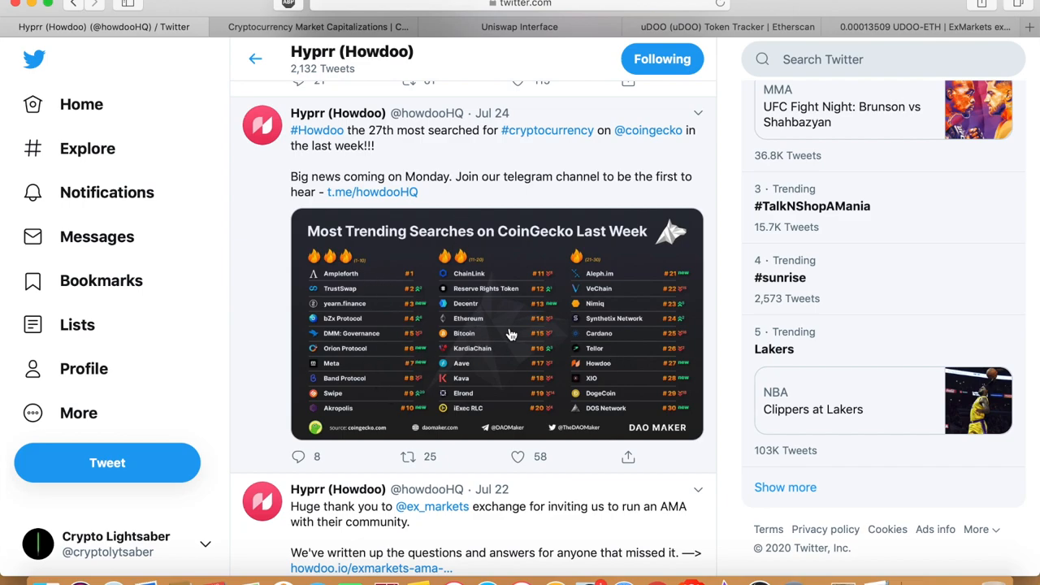
pyautogui.moveTo(661, 363)
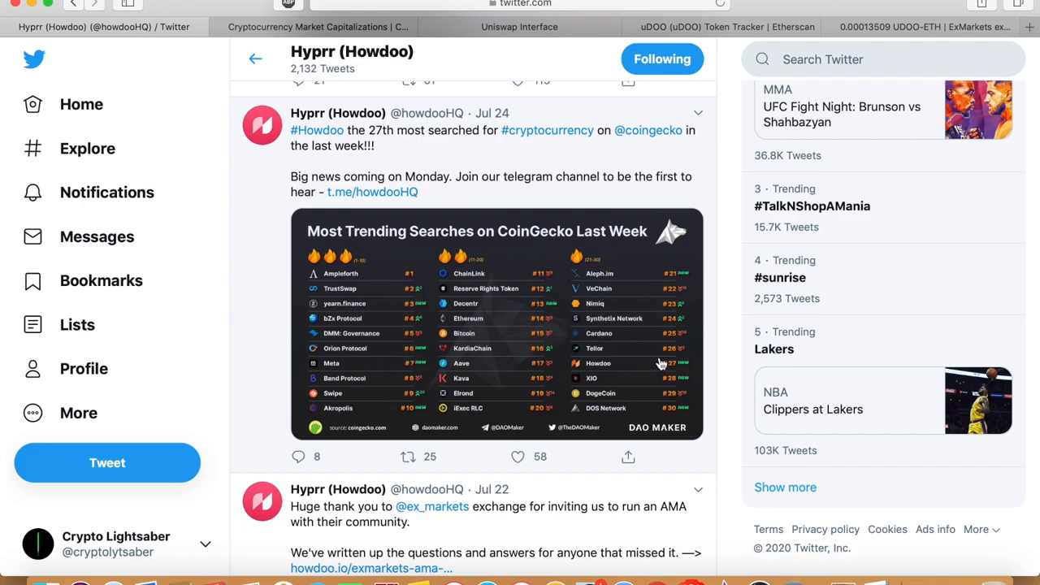
pyautogui.moveTo(624, 360)
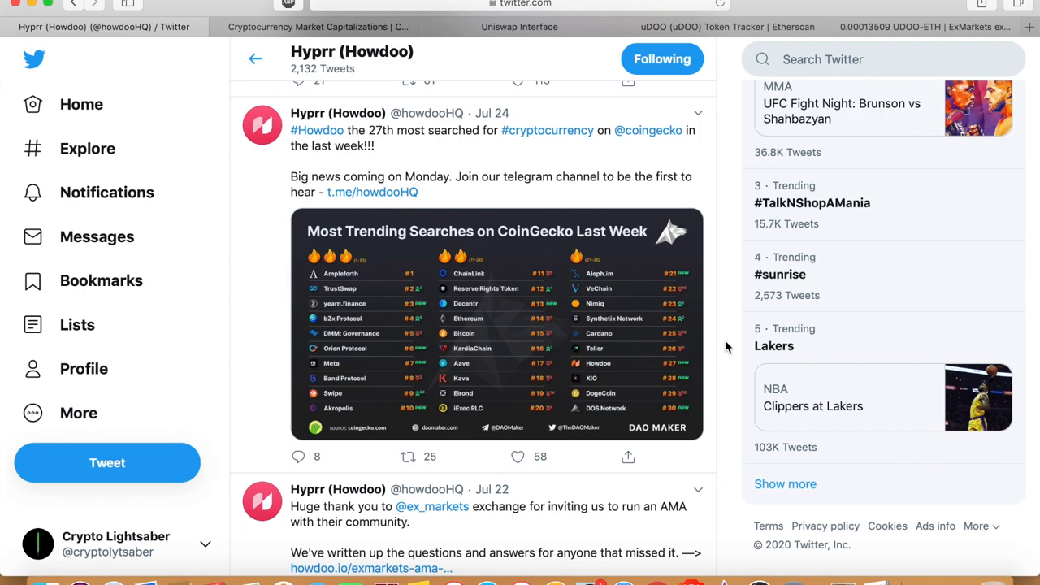
pyautogui.moveTo(876, 24)
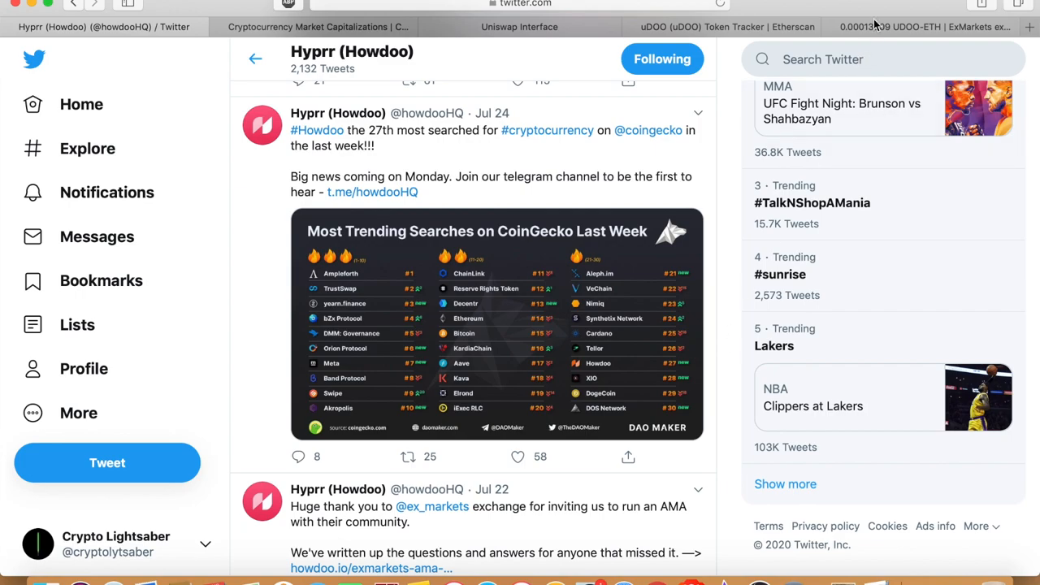